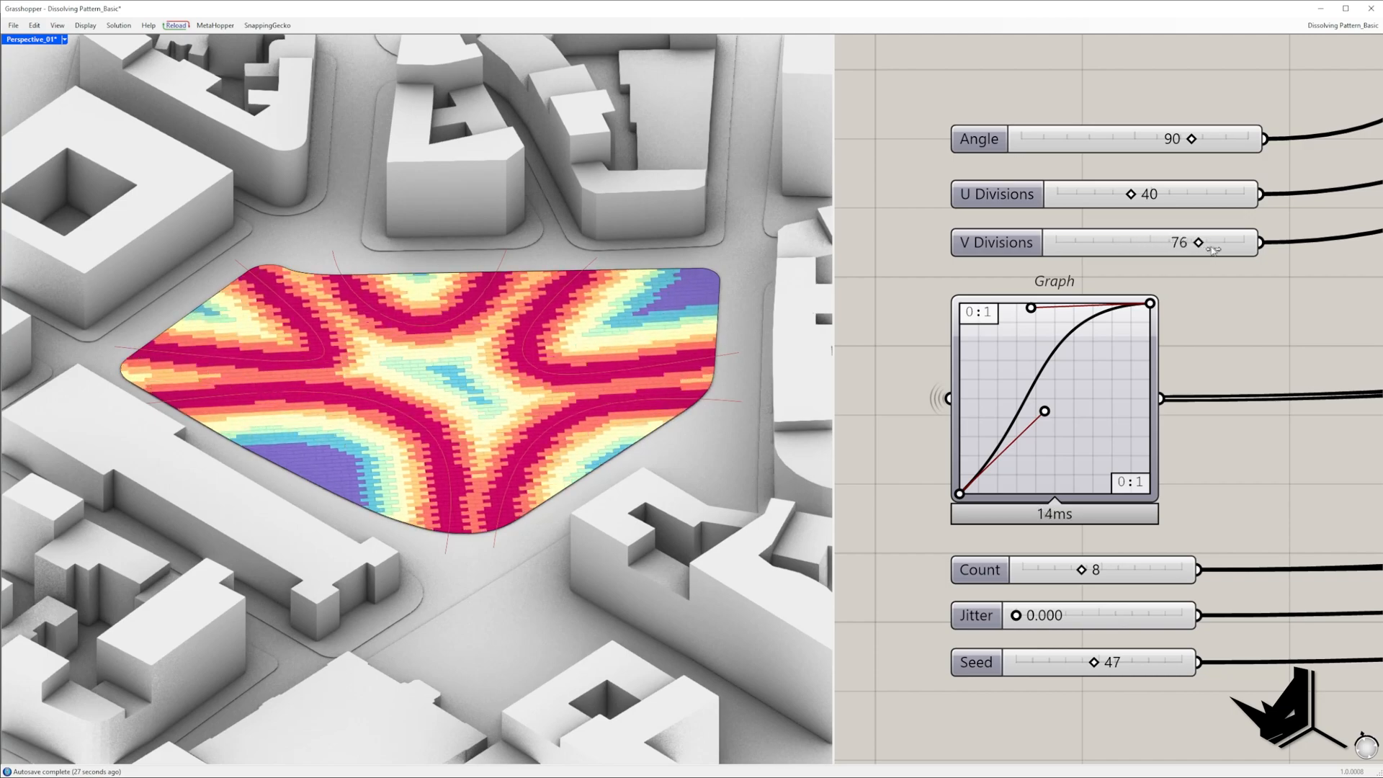
# Raise V Divisions to 100, then start a new definition with a Curve parameter.
pyautogui.moveTo(1198, 242); pyautogui.dragTo(1252, 242)
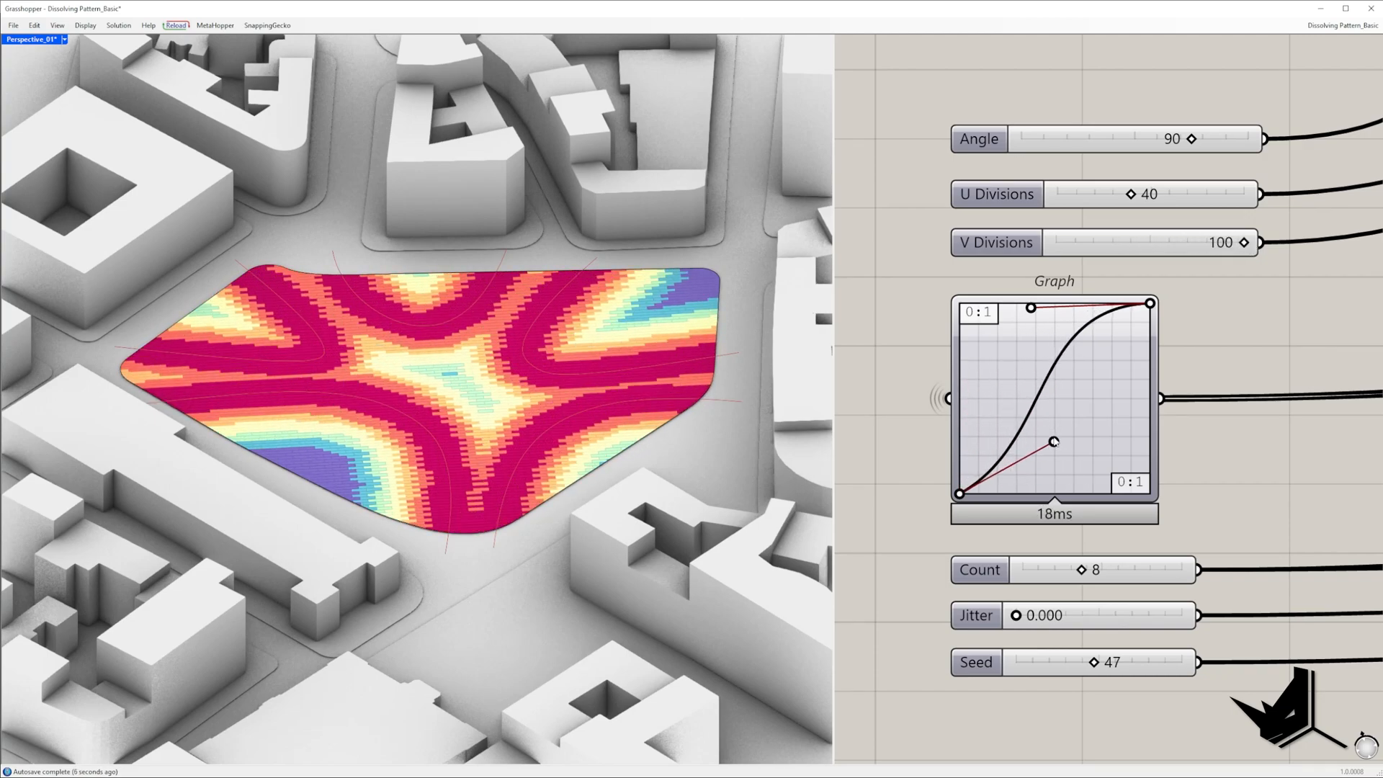
pyautogui.moveTo(1055, 441); pyautogui.dragTo(1044, 410)
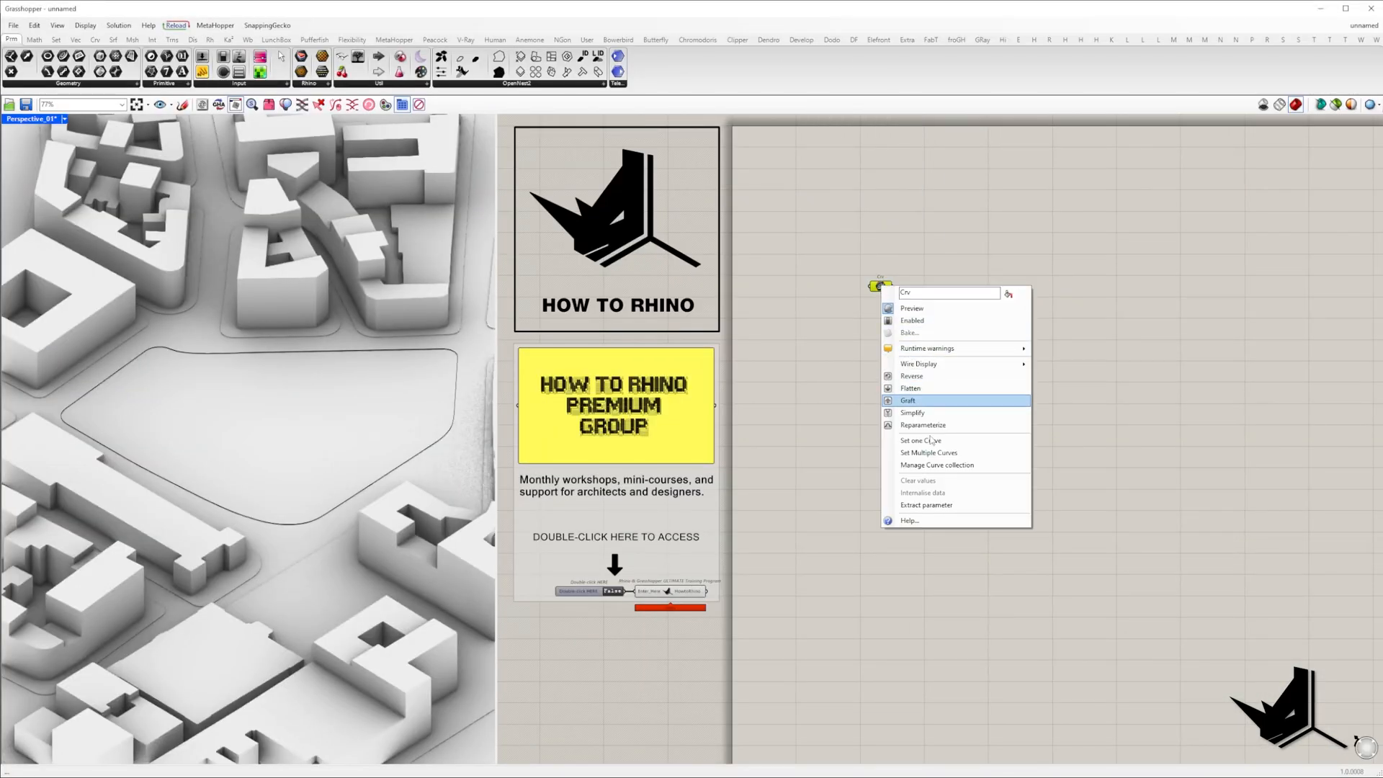
# Reference the site boundary curve and feed it into a Bounding Box component.
pyautogui.click(906, 401)
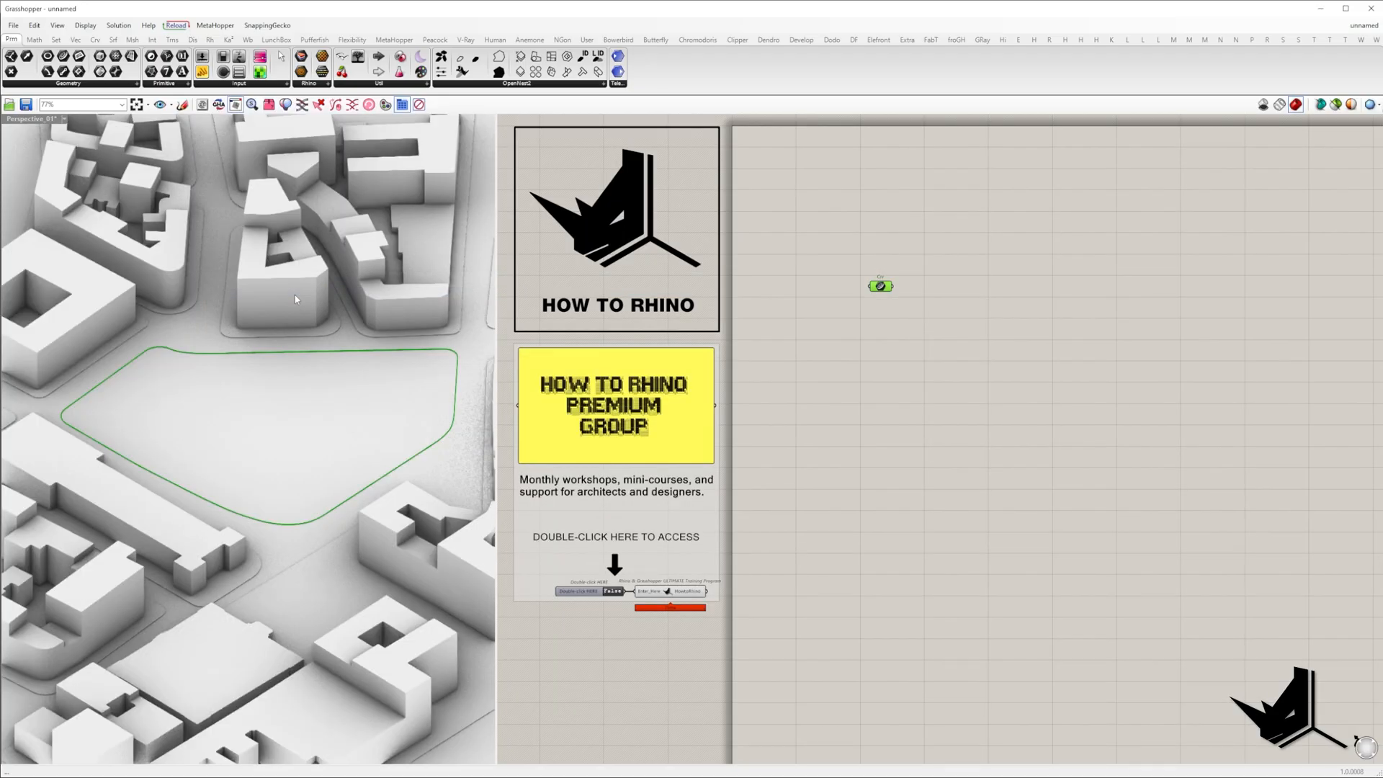
pyautogui.doubleClick(879, 285)
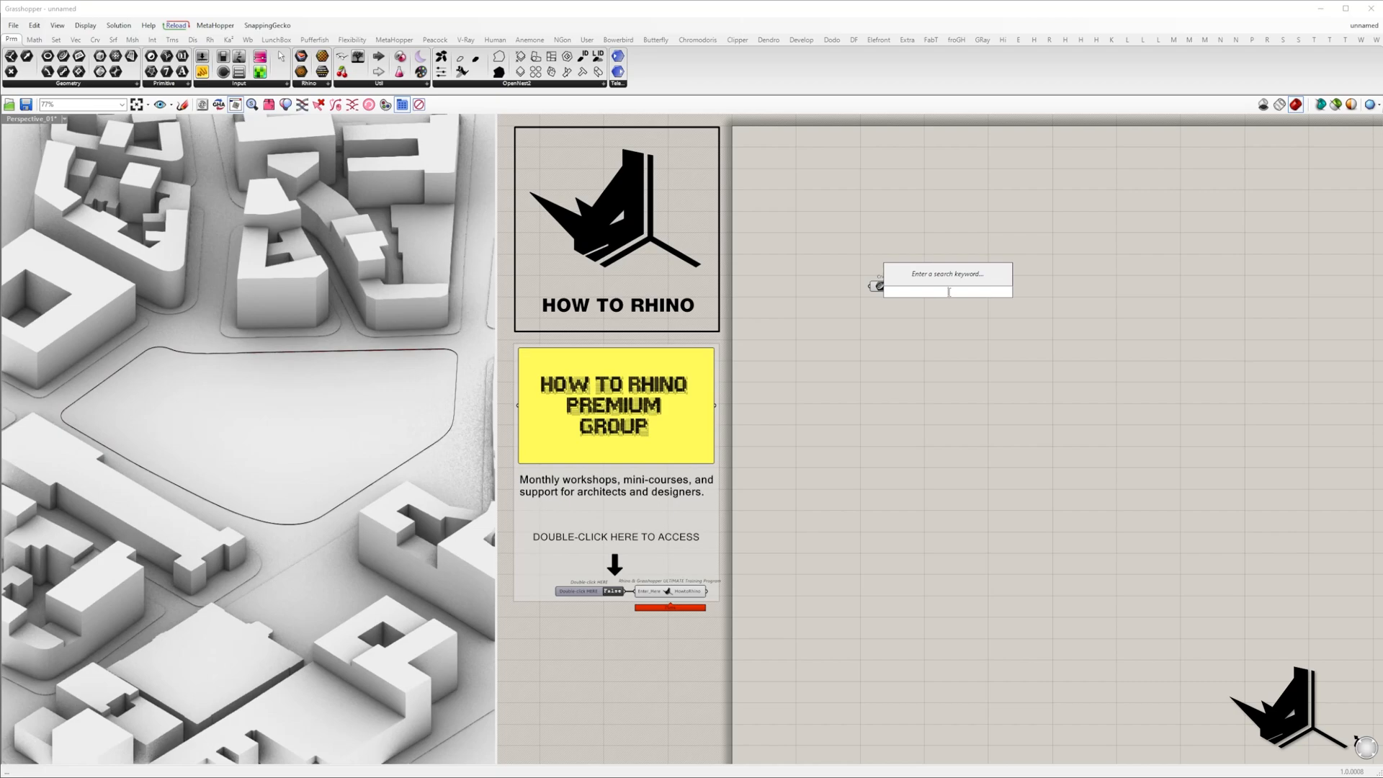
pyautogui.write('bound')
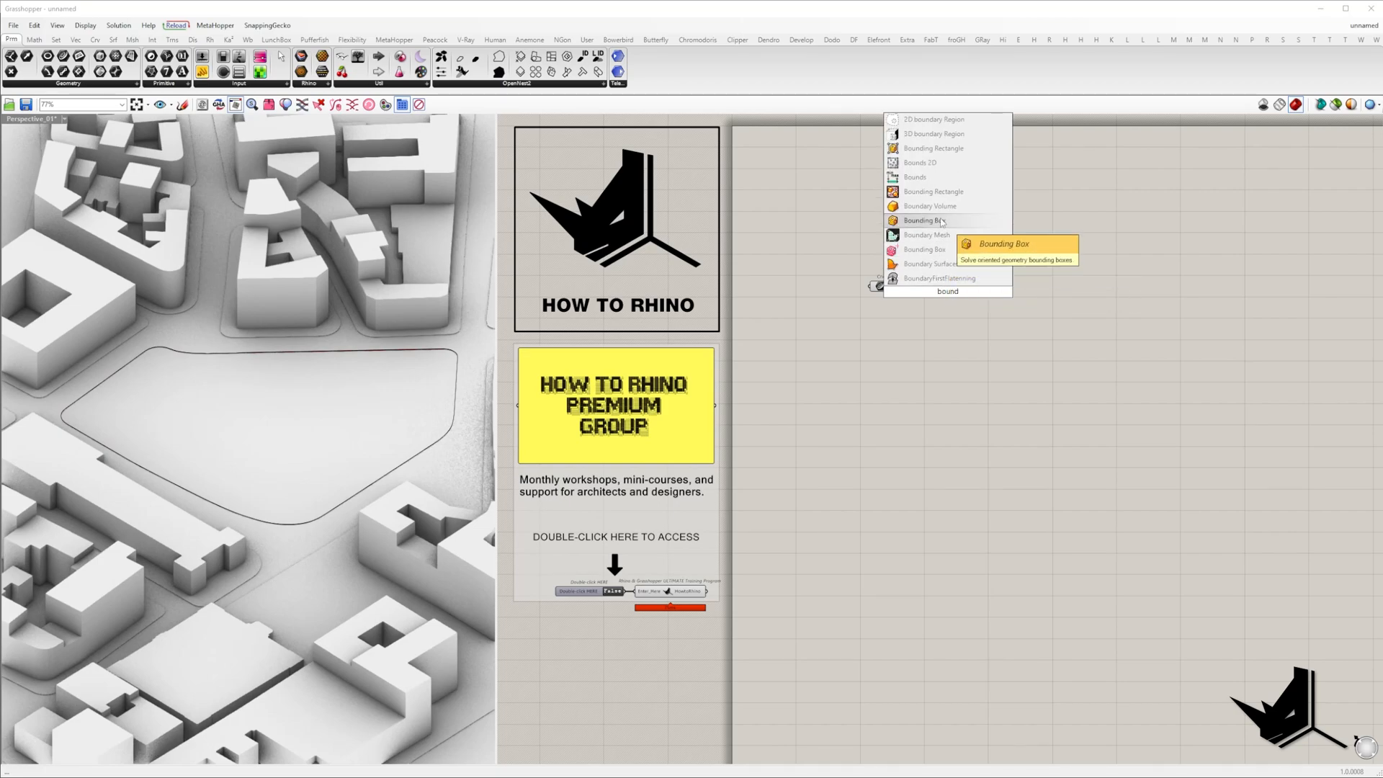
pyautogui.click(925, 220)
pyautogui.write('srf')
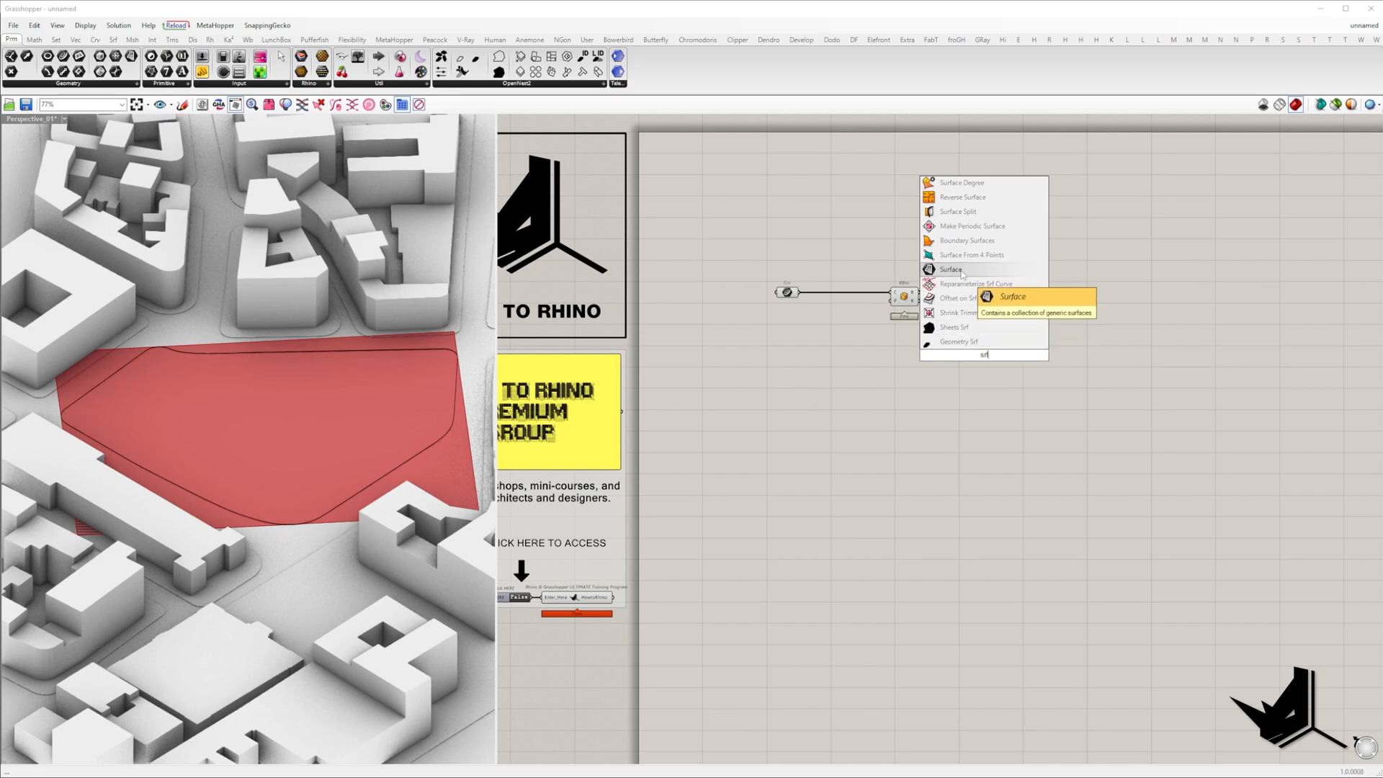
# Convert the box to a Surface and add Staggered Quad Panels at 40 by 100 divisions.
pyautogui.click(951, 270)
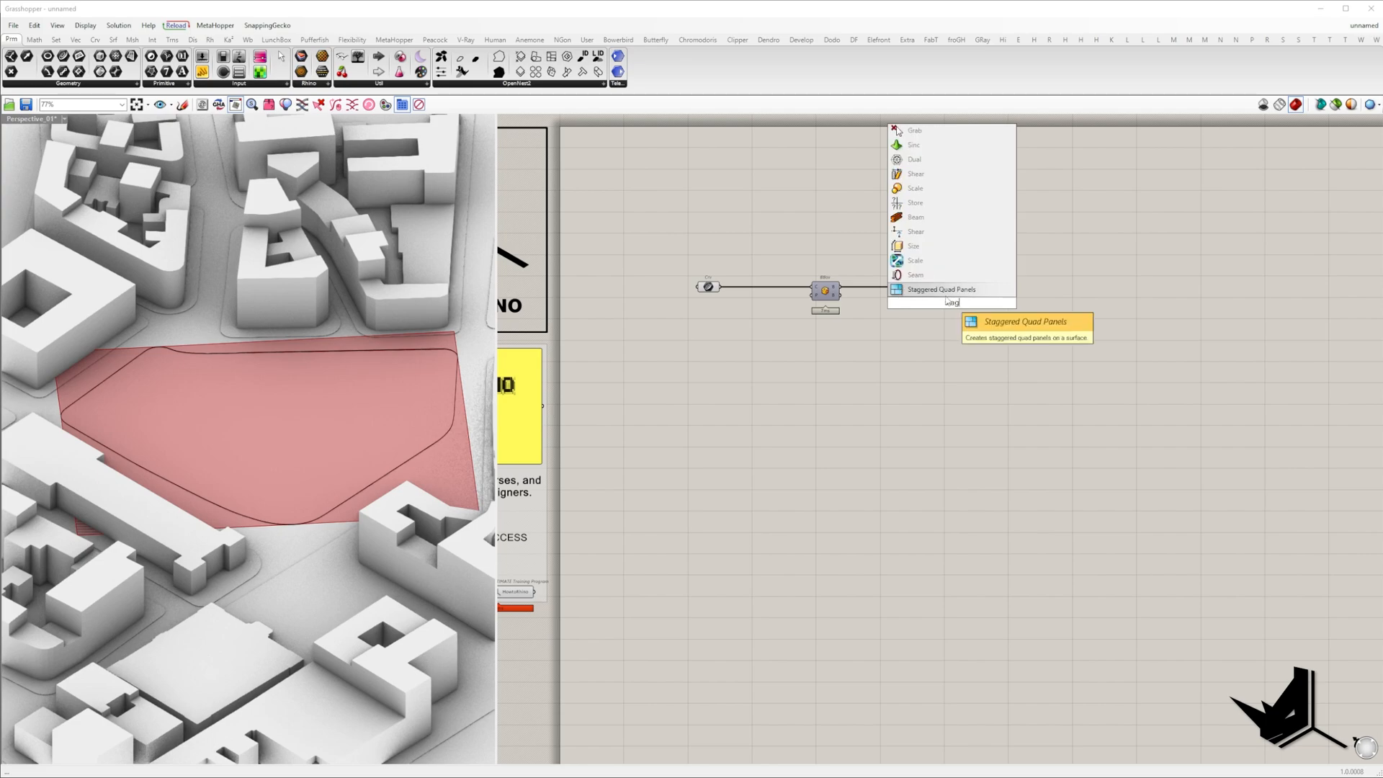
pyautogui.click(939, 290)
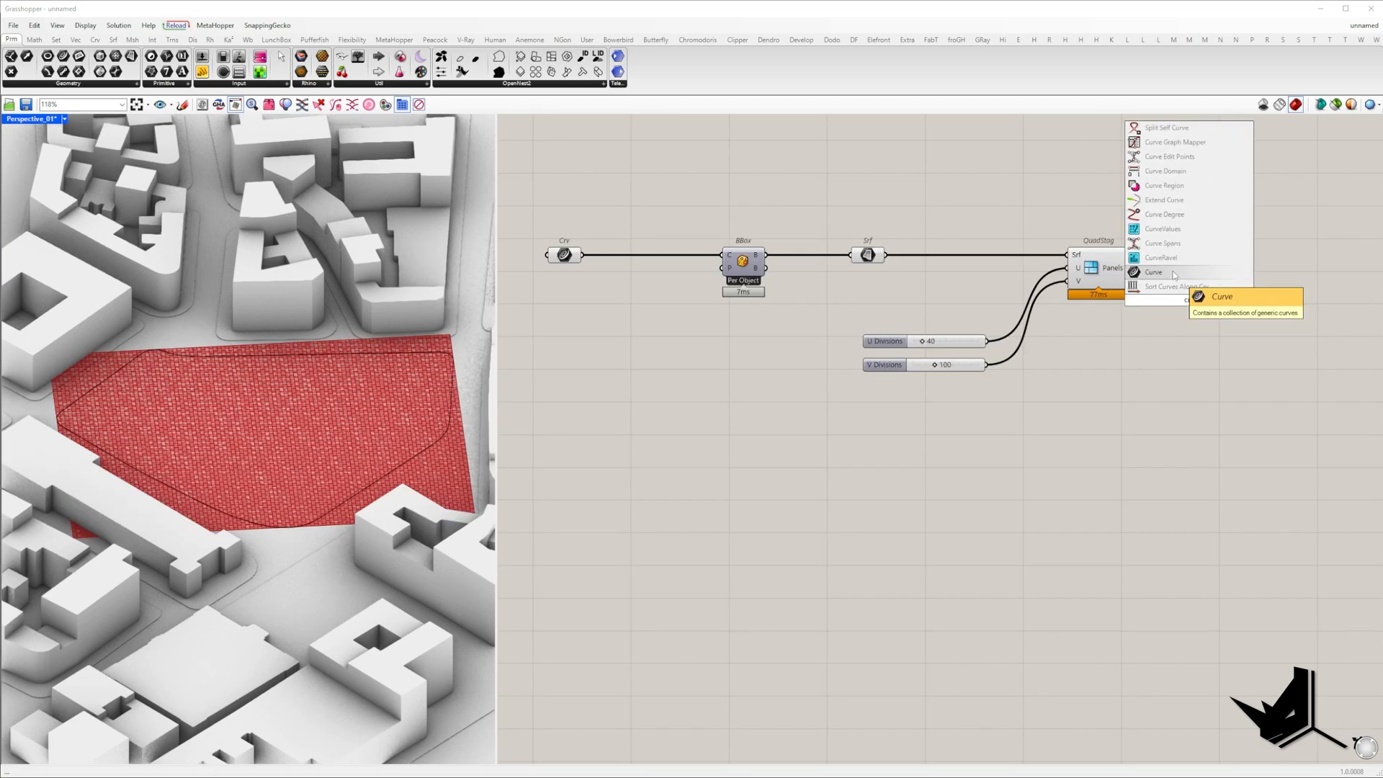
# Collect the panels in a Curve parameter and add the centroid-plane rotation chain.
pyautogui.click(1153, 272)
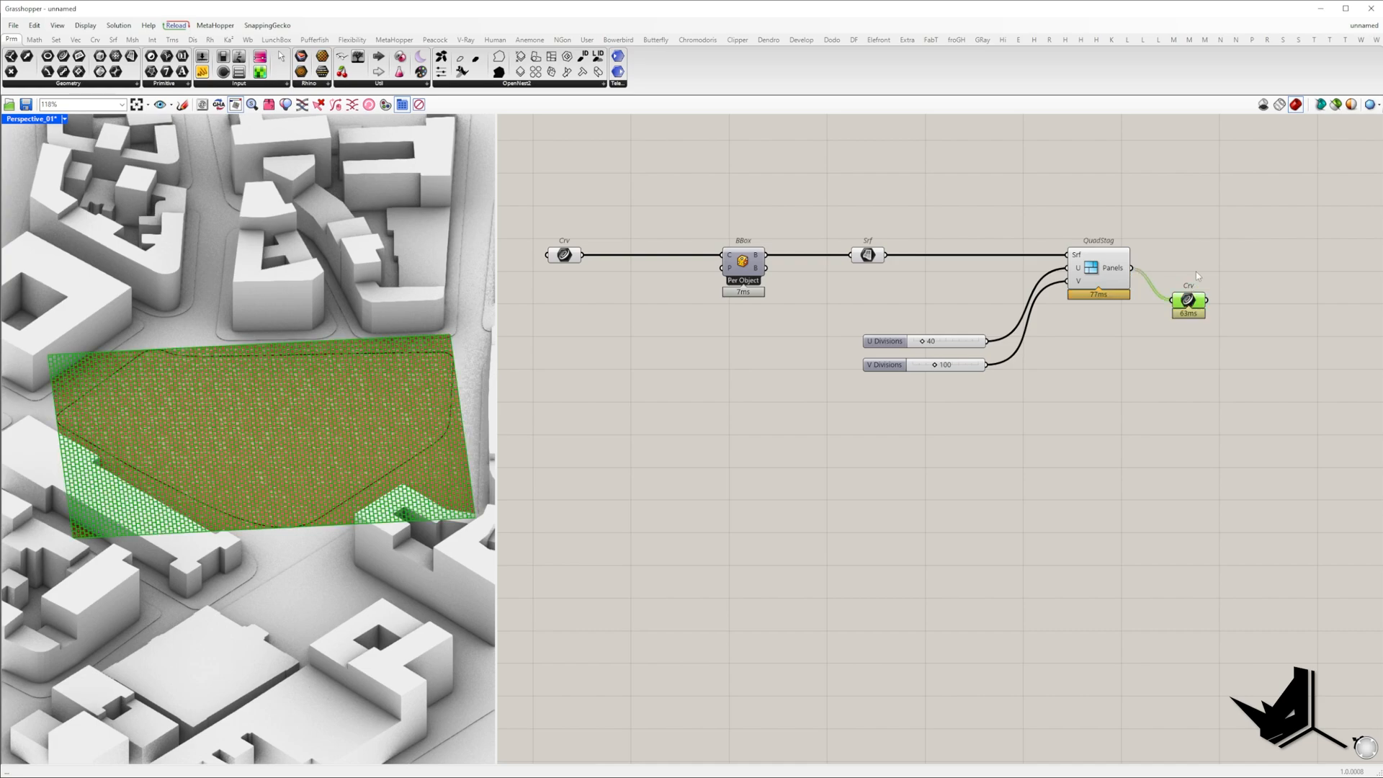
pyautogui.moveTo(827, 167); pyautogui.dragTo(1120, 399)
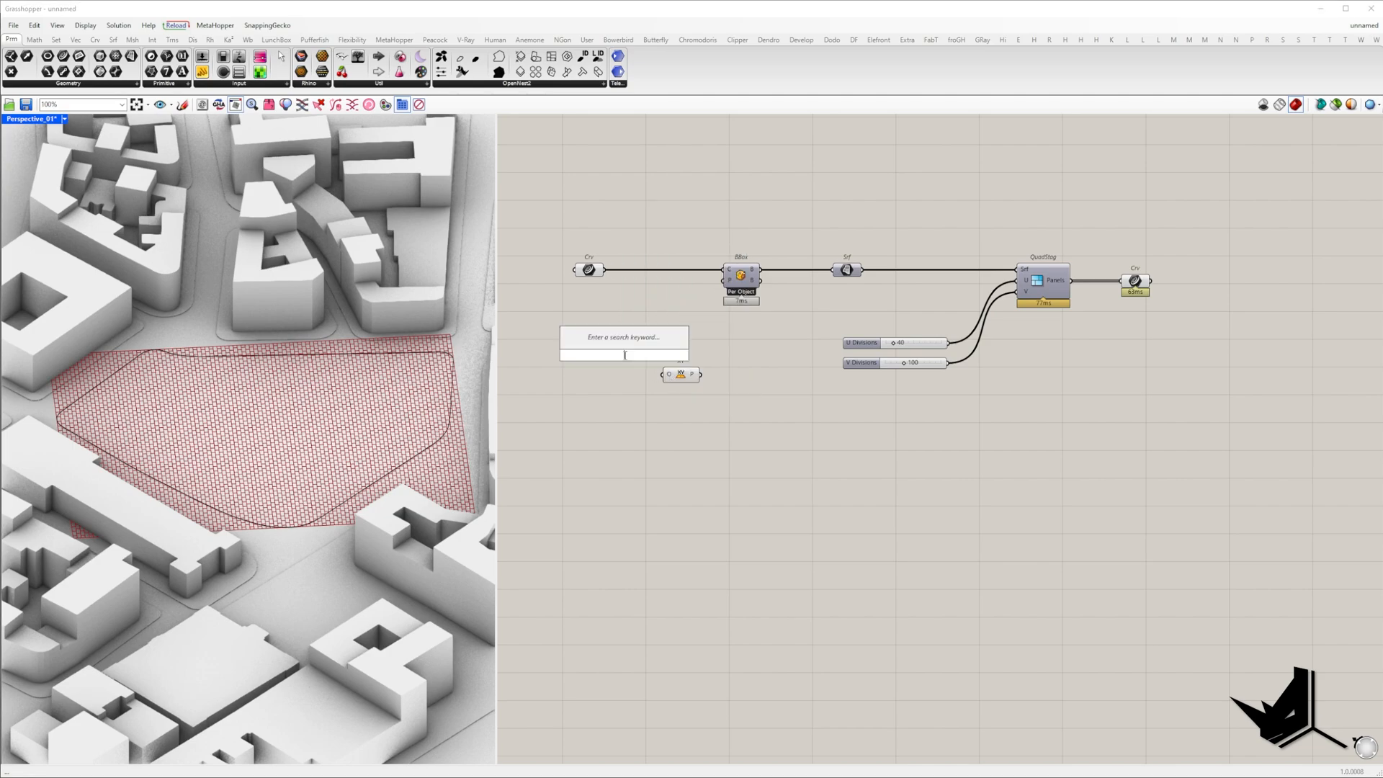
pyautogui.click(622, 337)
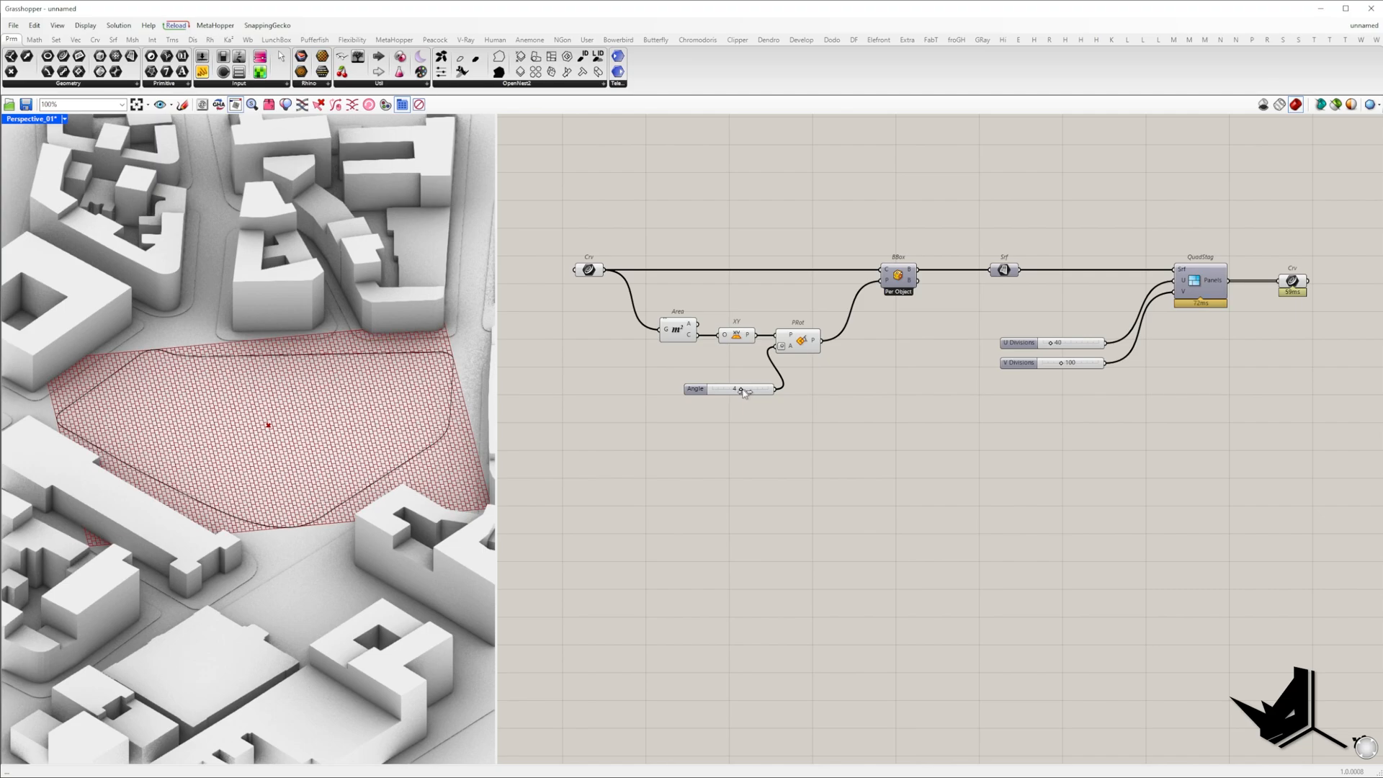
# Adjust the Angle slider so the rotated bounding box fits the site.
pyautogui.moveTo(749, 389); pyautogui.dragTo(724, 389)
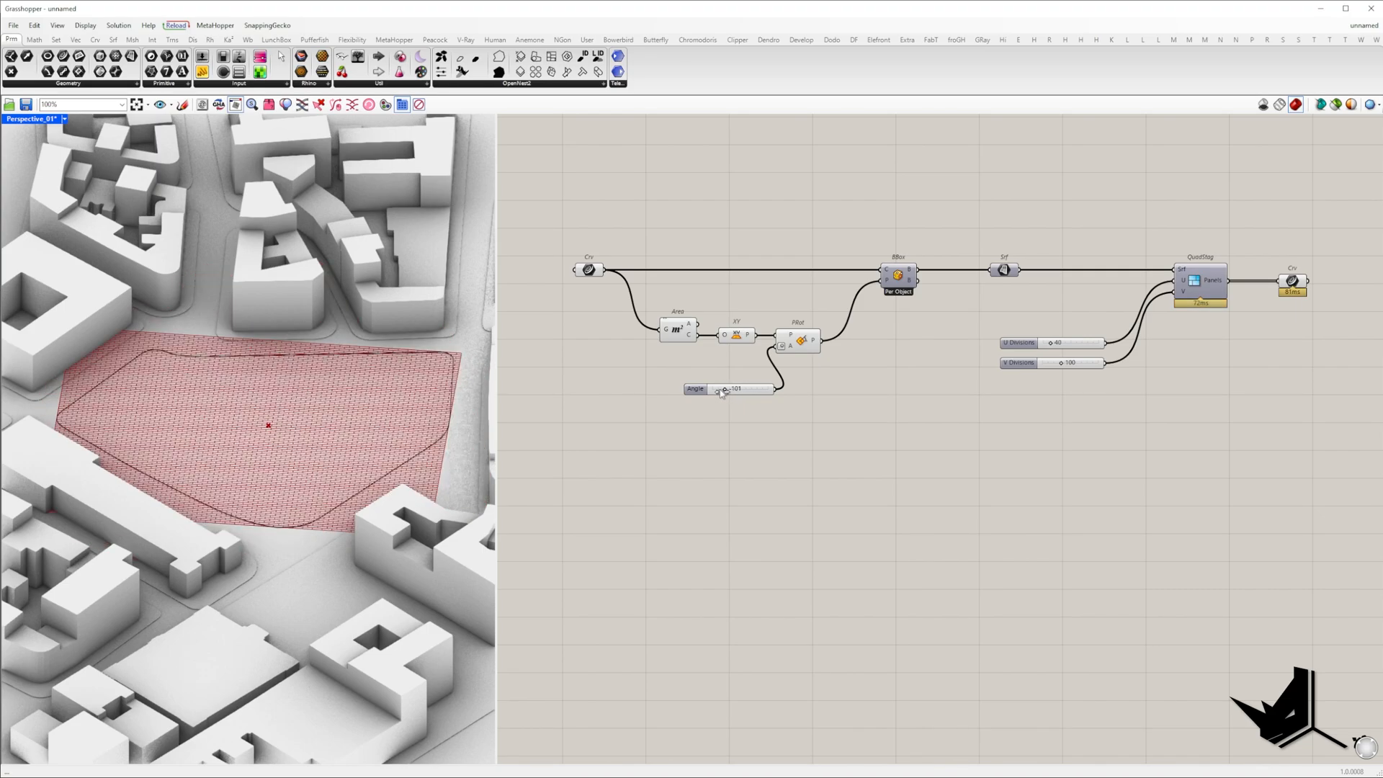
pyautogui.moveTo(749, 389); pyautogui.dragTo(727, 389)
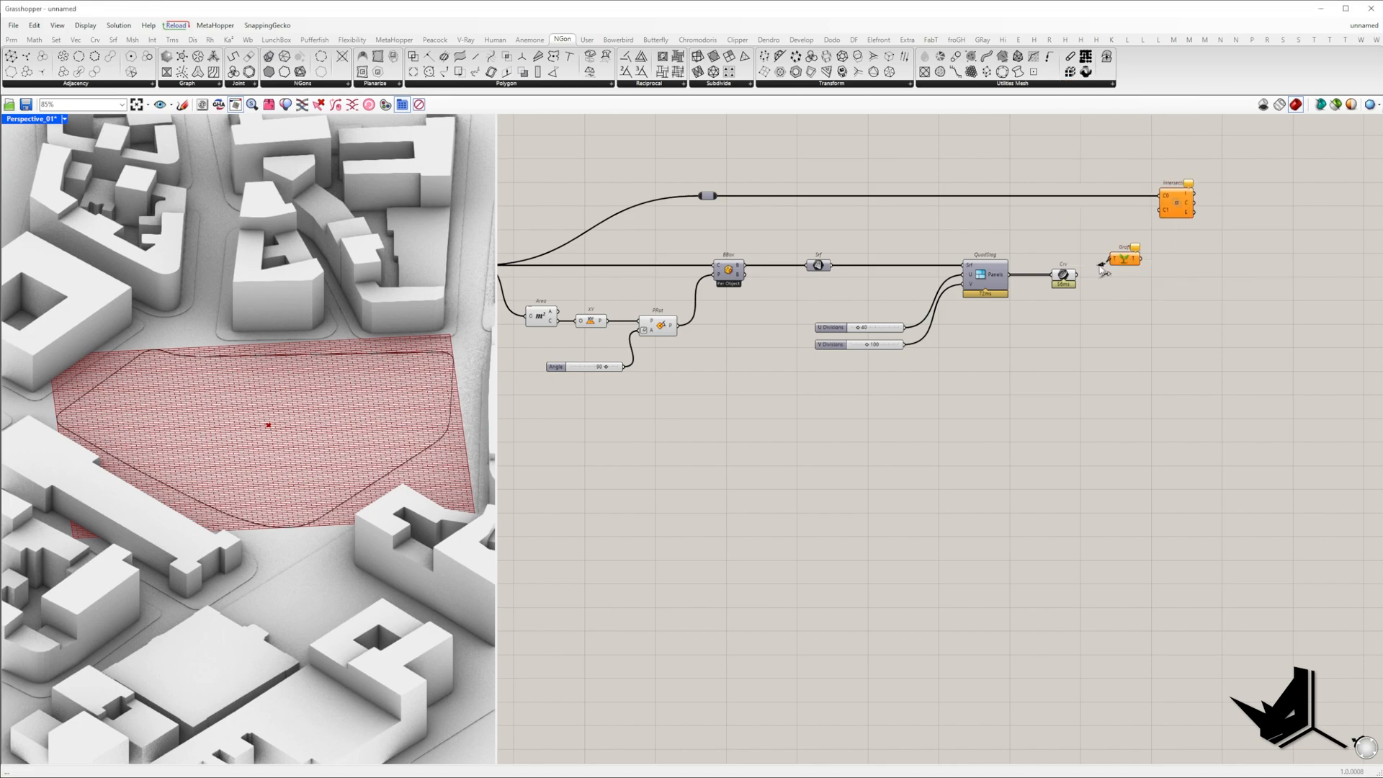
# Wire the grafted panel curves into the Region Intersection with the site boundary.
pyautogui.click(1118, 275)
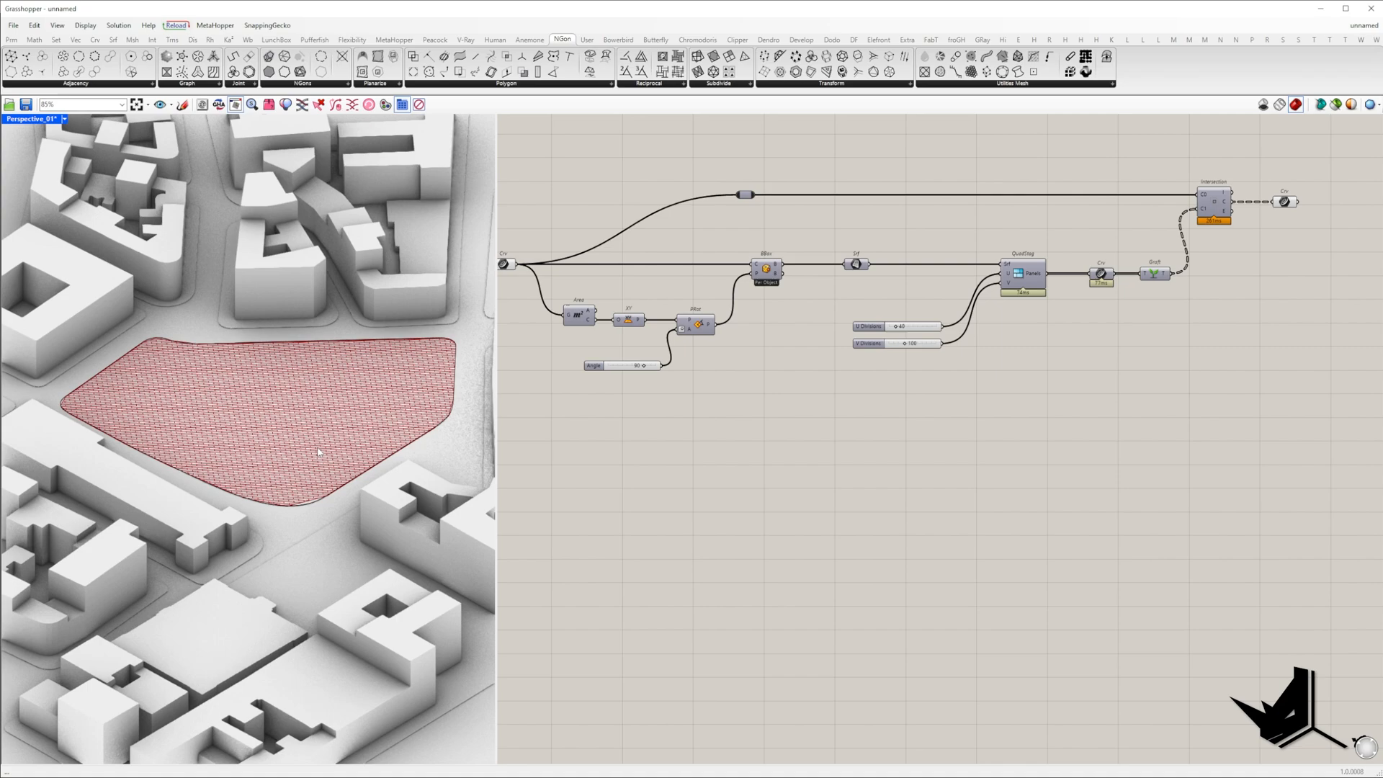
pyautogui.moveTo(304, 506)
pyautogui.write('c')
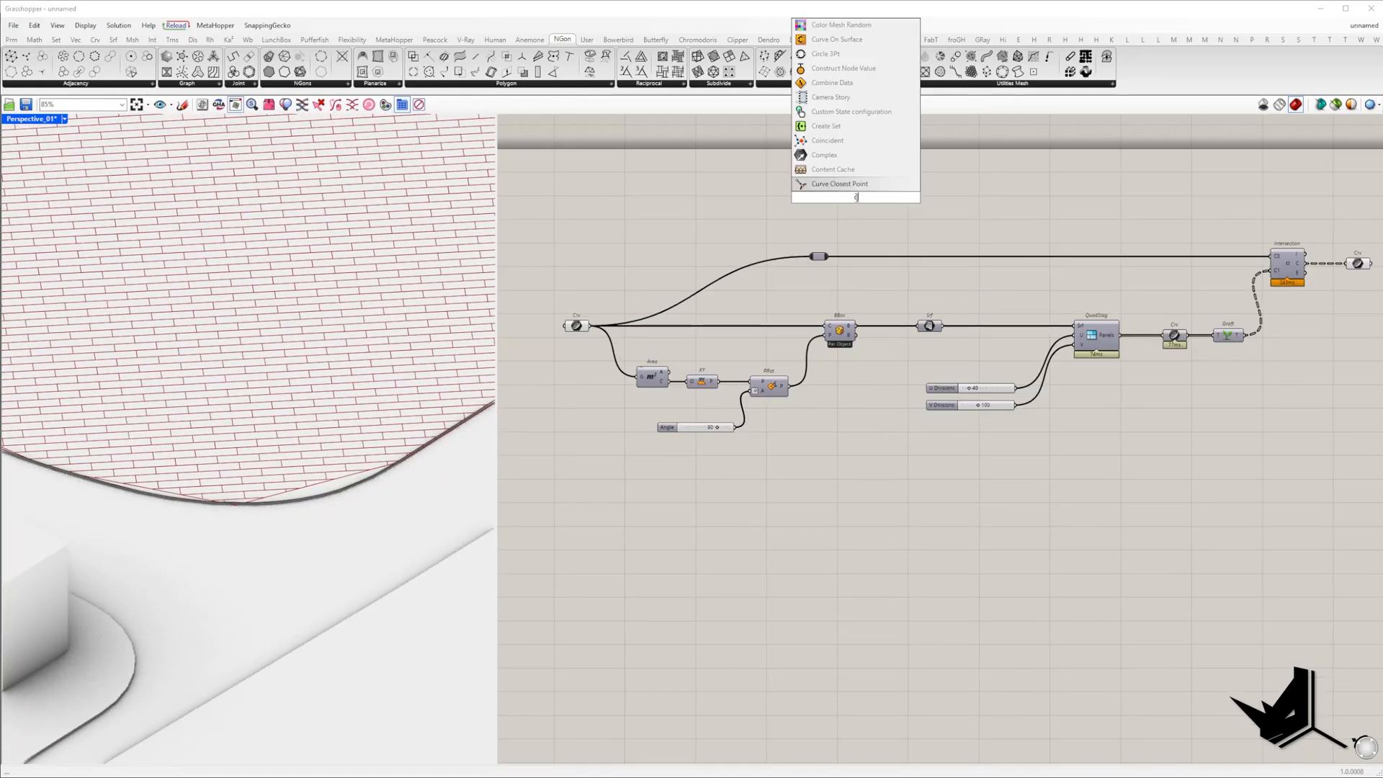
# Add Curve To Polyline and feed it the site boundary curve.
pyautogui.write('urve to pol')
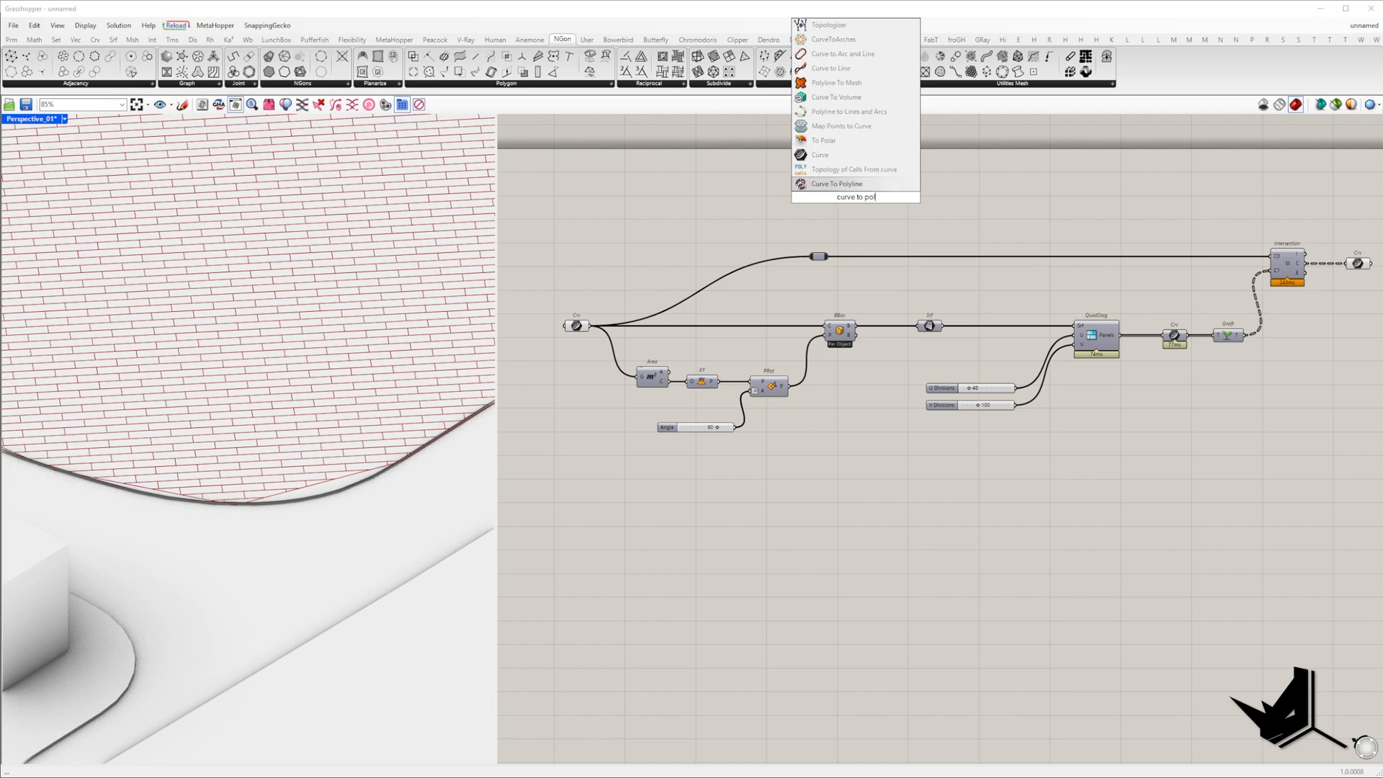
pyautogui.click(836, 183)
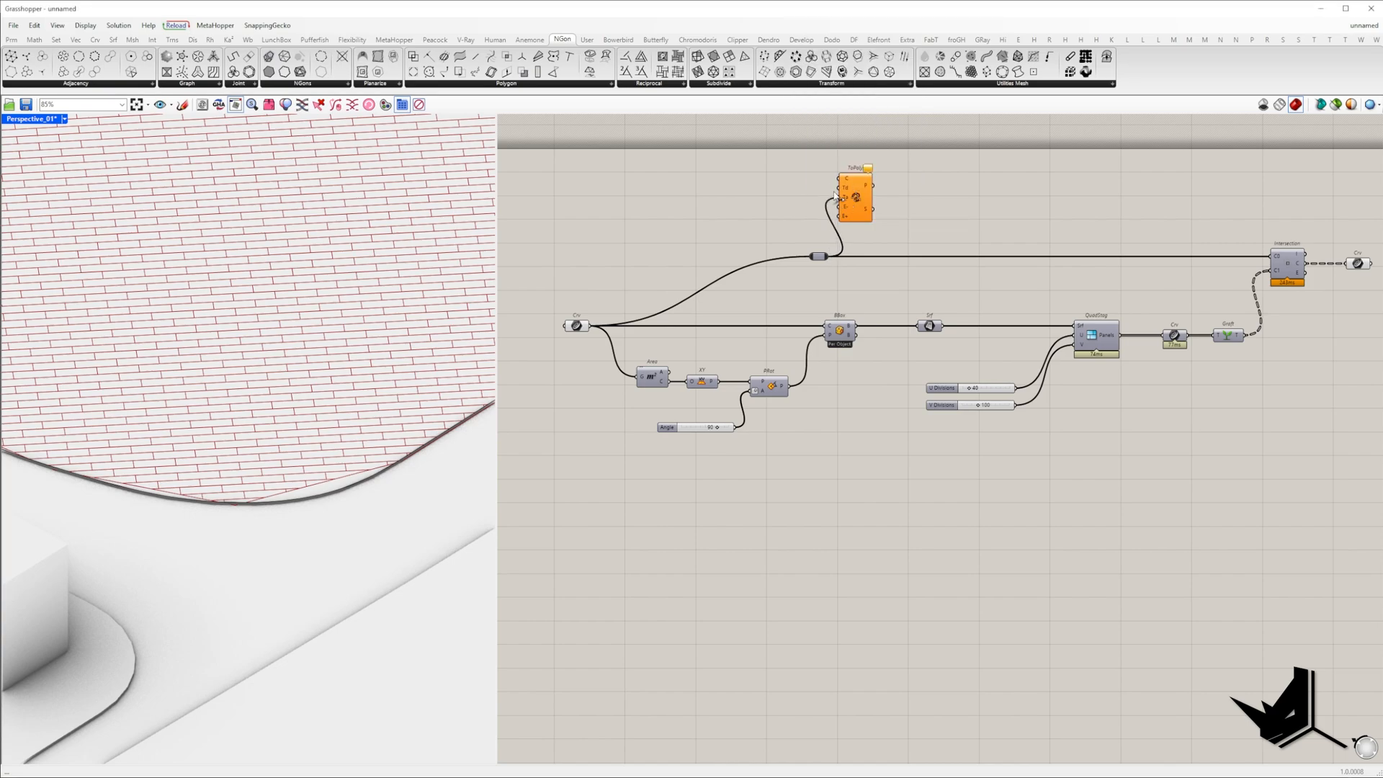
pyautogui.moveTo(854, 196); pyautogui.dragTo(941, 198)
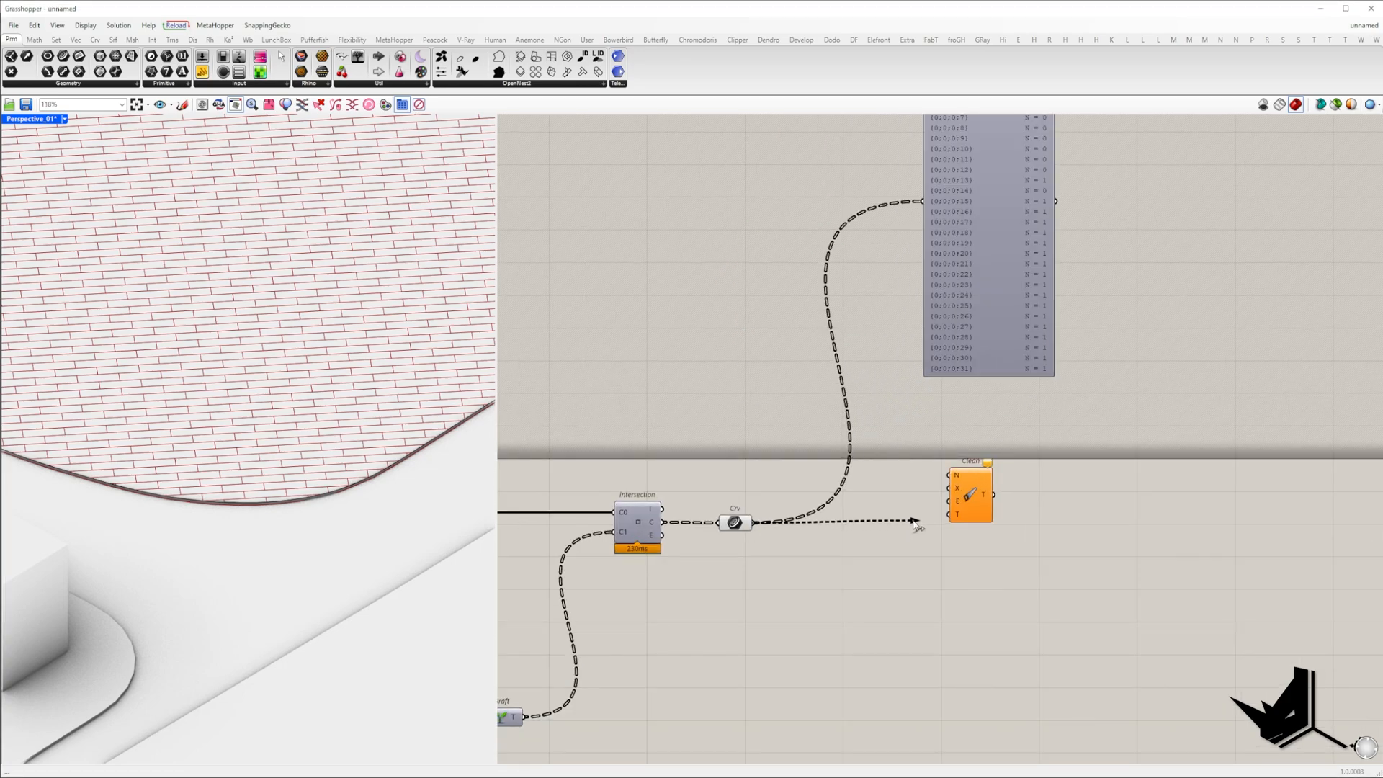
# Clean the clipped panel curves and mesh them with a From Polylines component.
pyautogui.rightClick(934, 497)
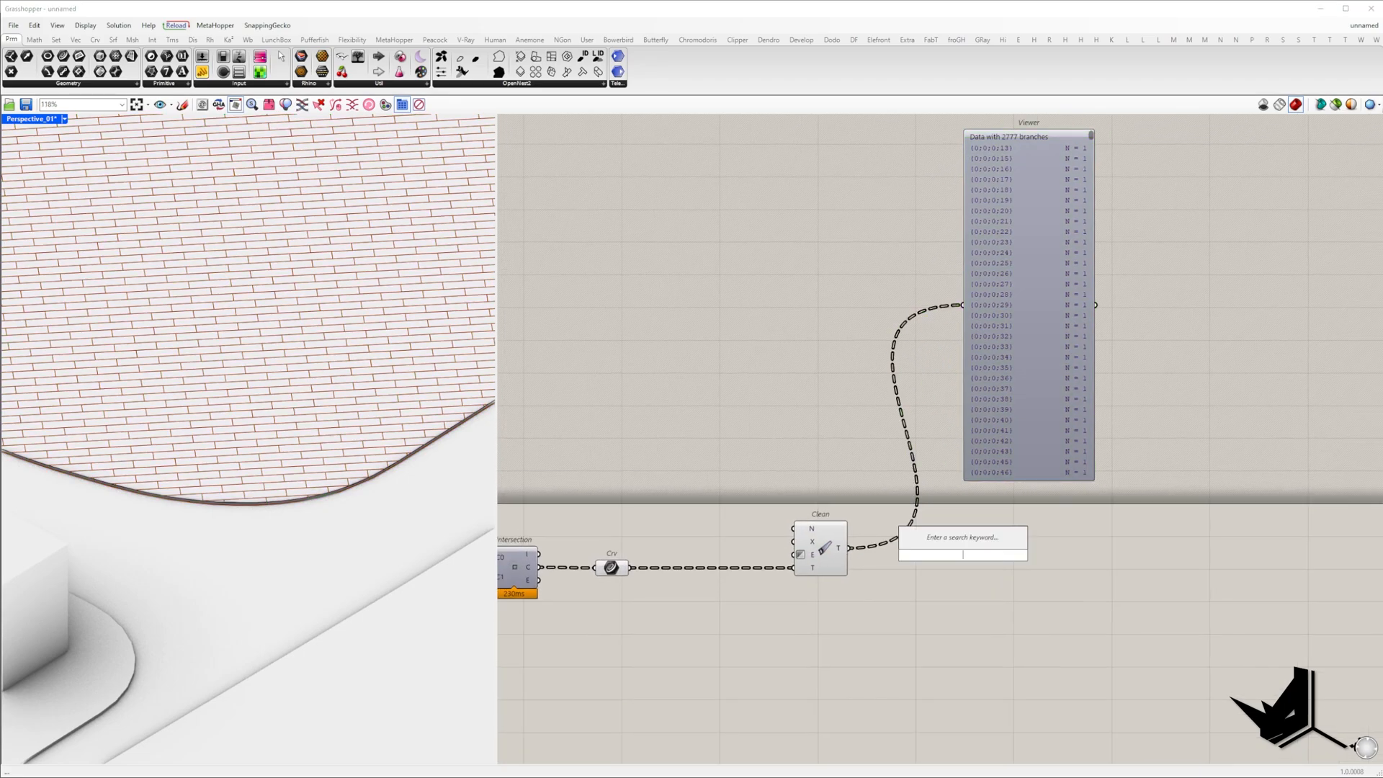
pyautogui.write('from')
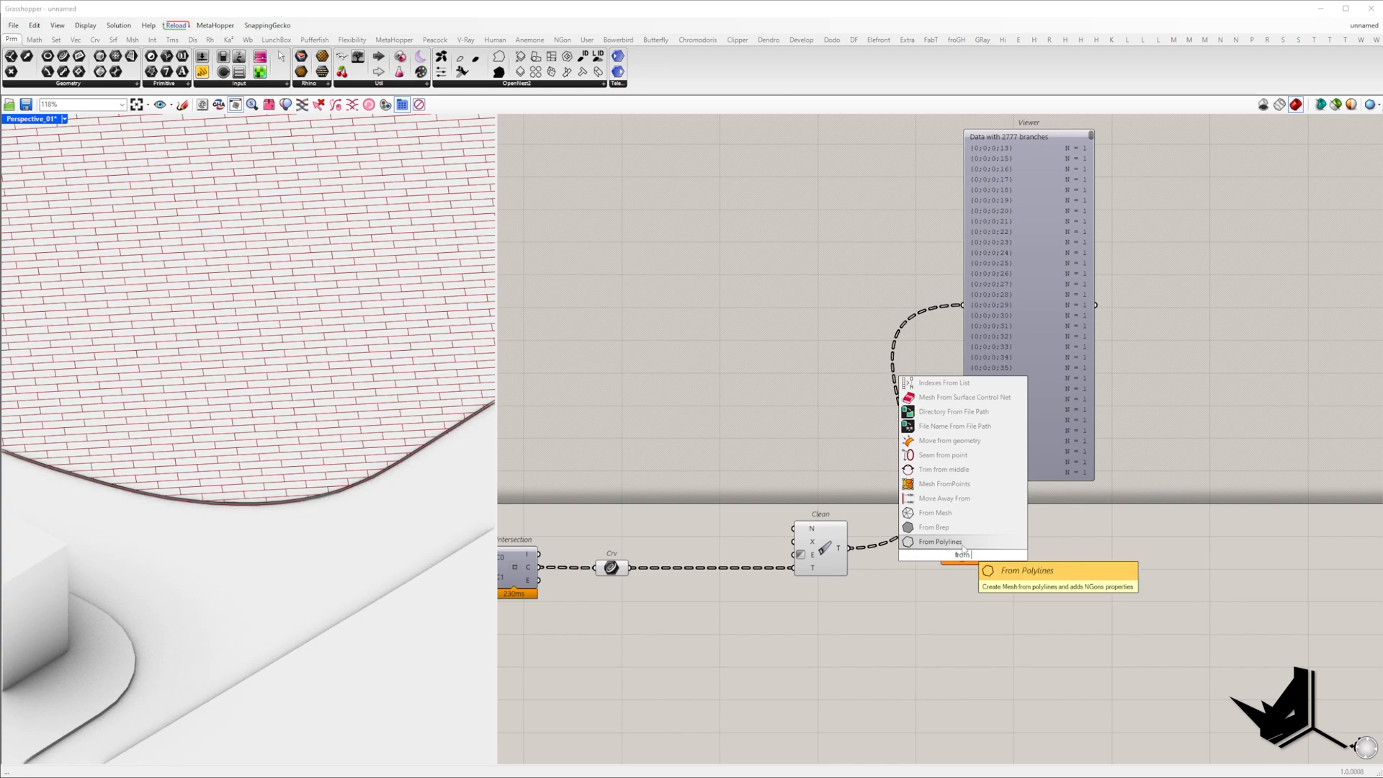
pyautogui.click(939, 541)
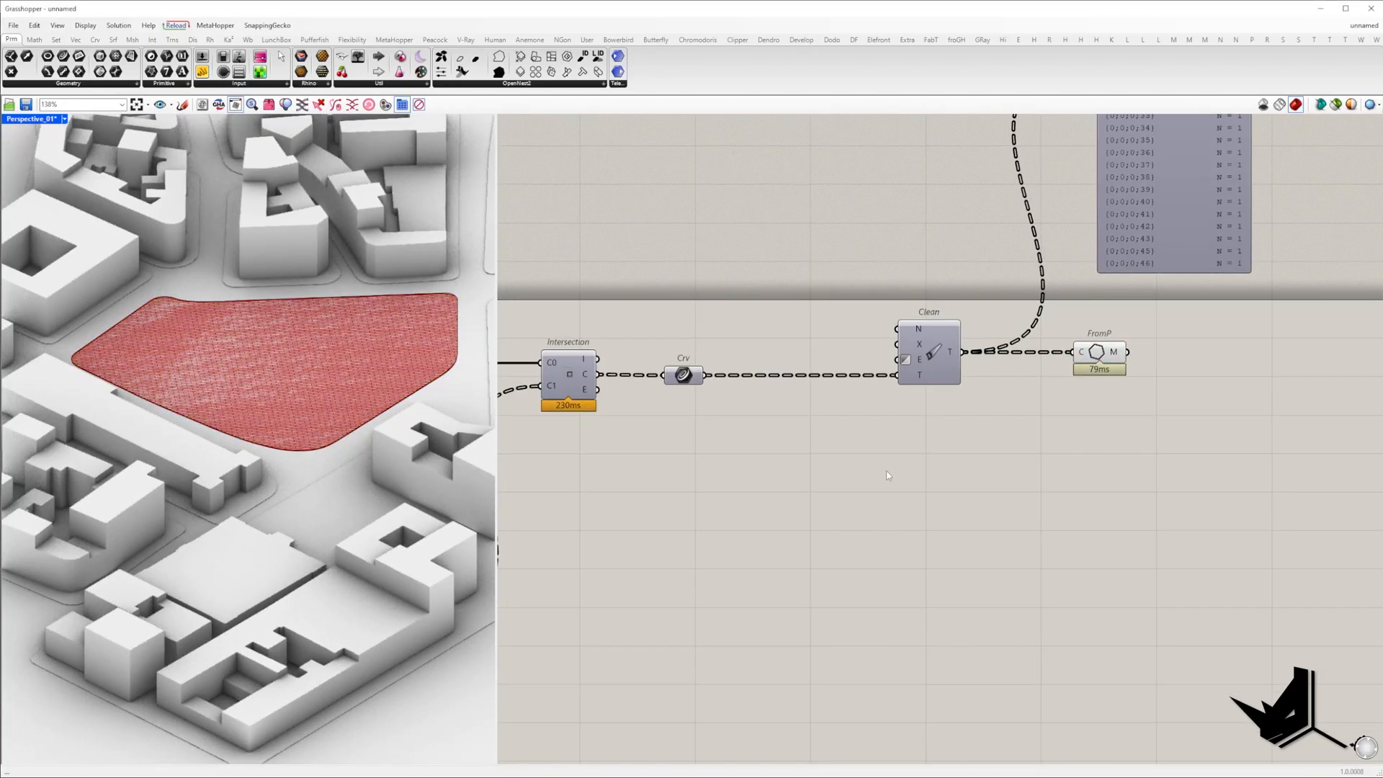
# Zoom out on the canvas to reach the Area centroid for deconstruction.
pyautogui.scroll(-3)
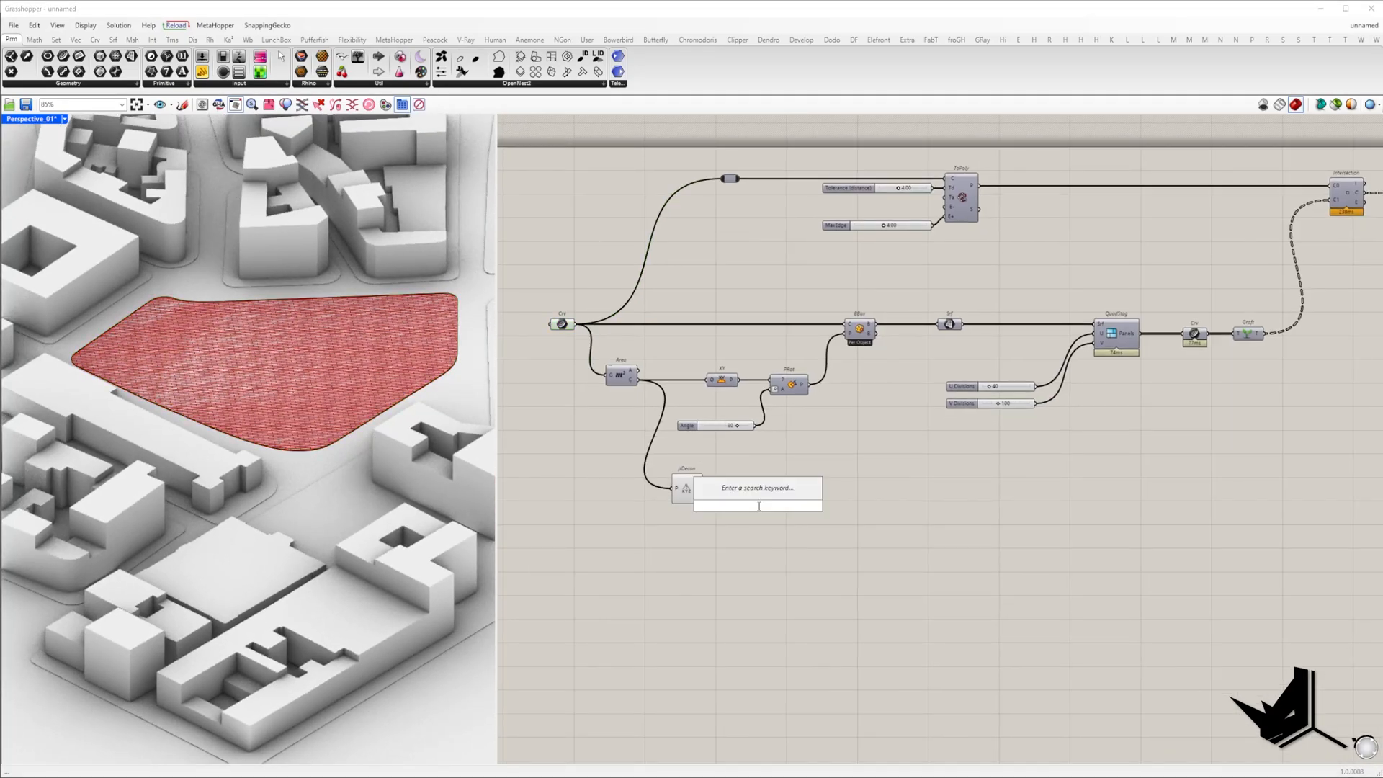
pyautogui.scroll(-3)
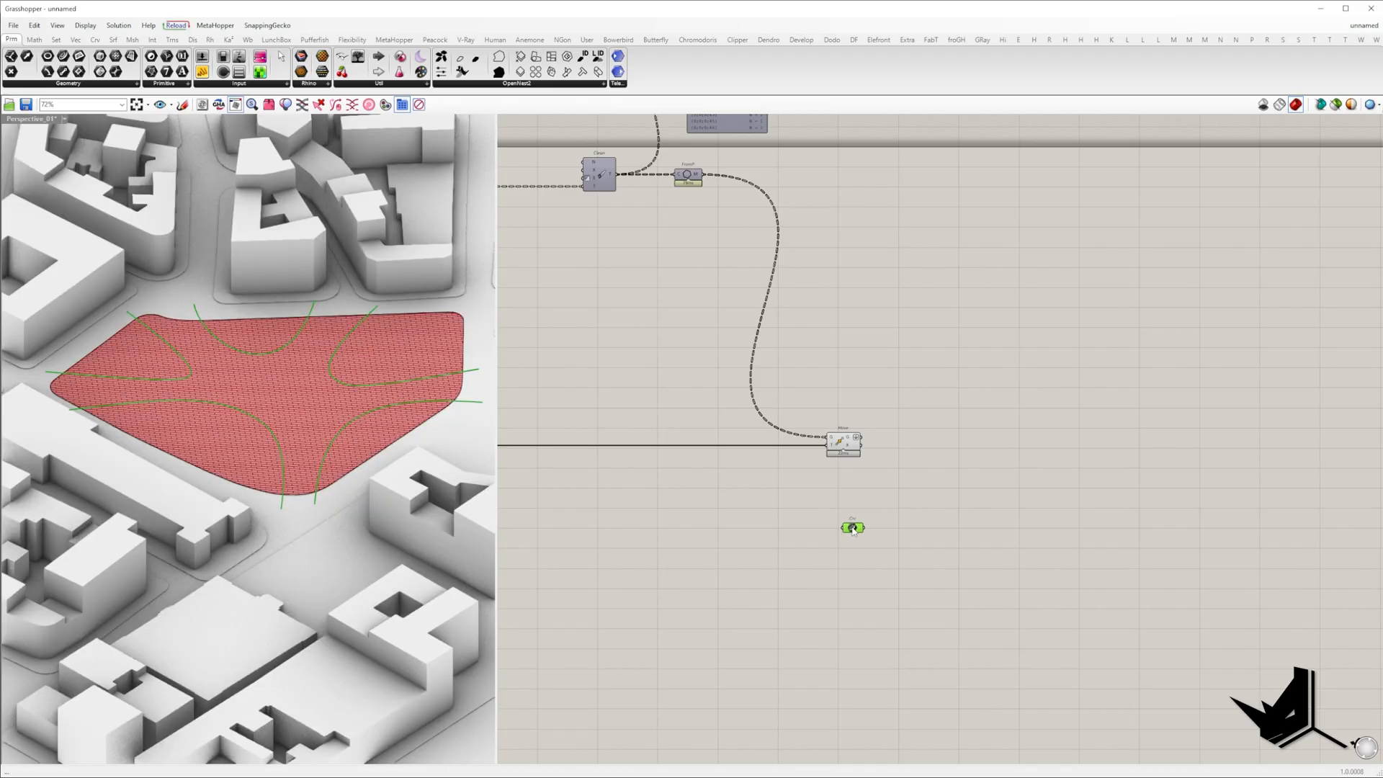
# Reference the attractor curves and pull the moved panel points onto them via Pull Curve.
pyautogui.rightClick(851, 527)
pyautogui.write('ngon')
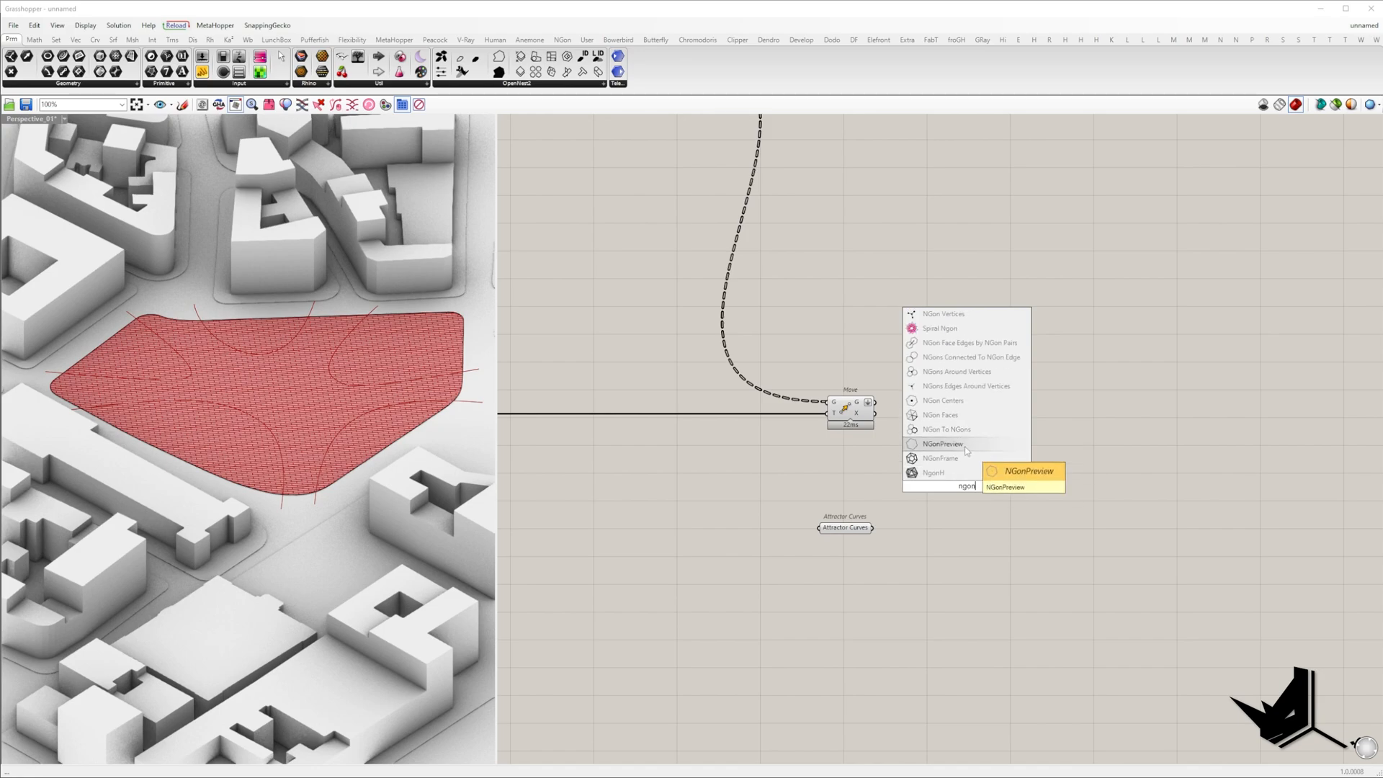
pyautogui.click(943, 401)
pyautogui.write('pull')
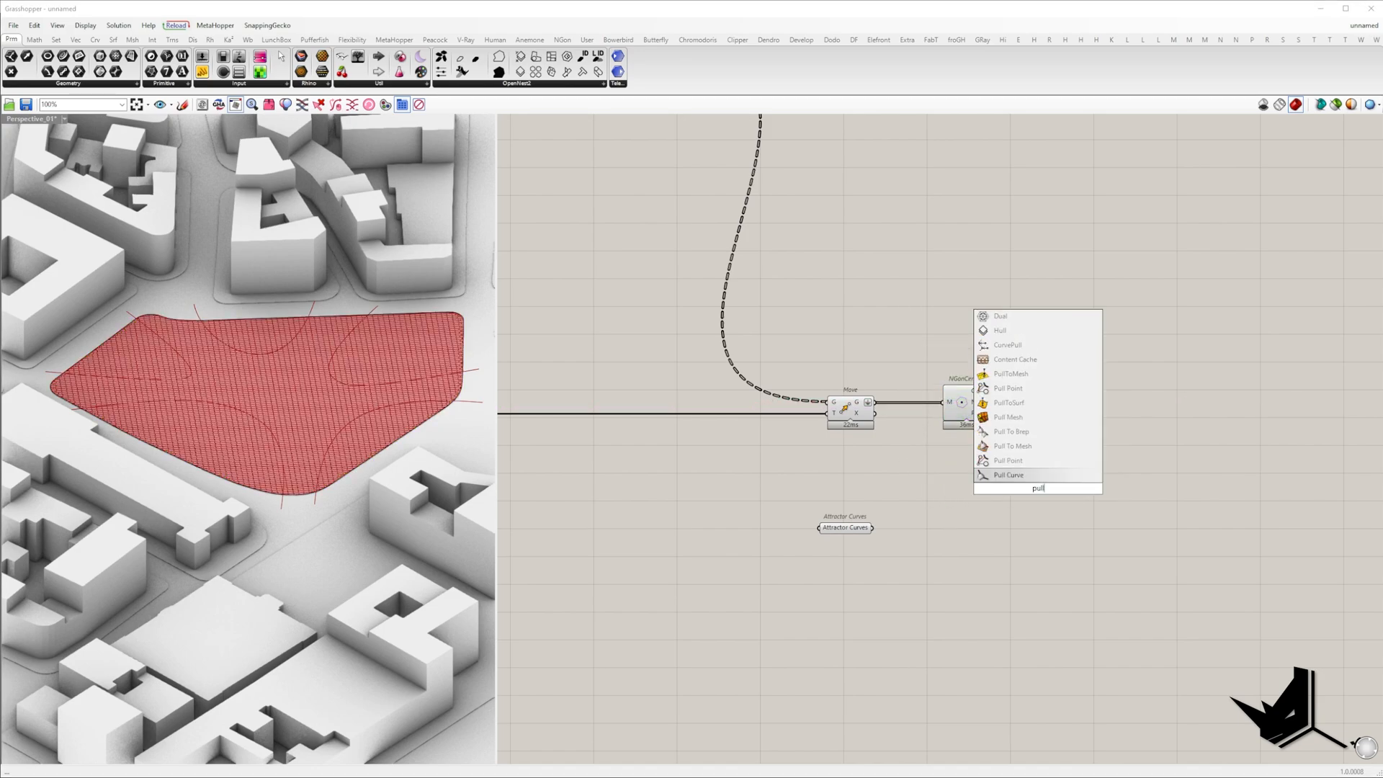
pyautogui.click(1008, 474)
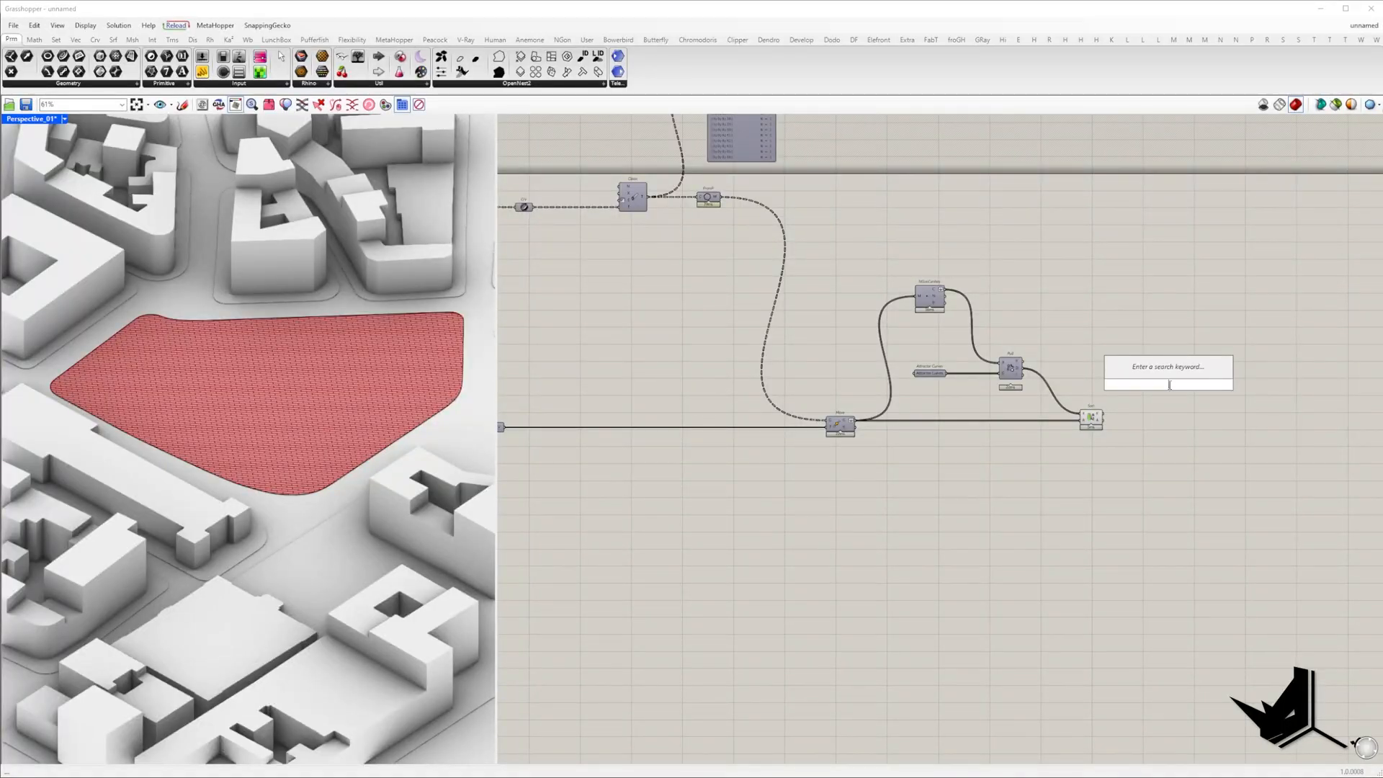
# Take the distance Bounds and split them with Divide Domain into bands.
pyautogui.write('bound')
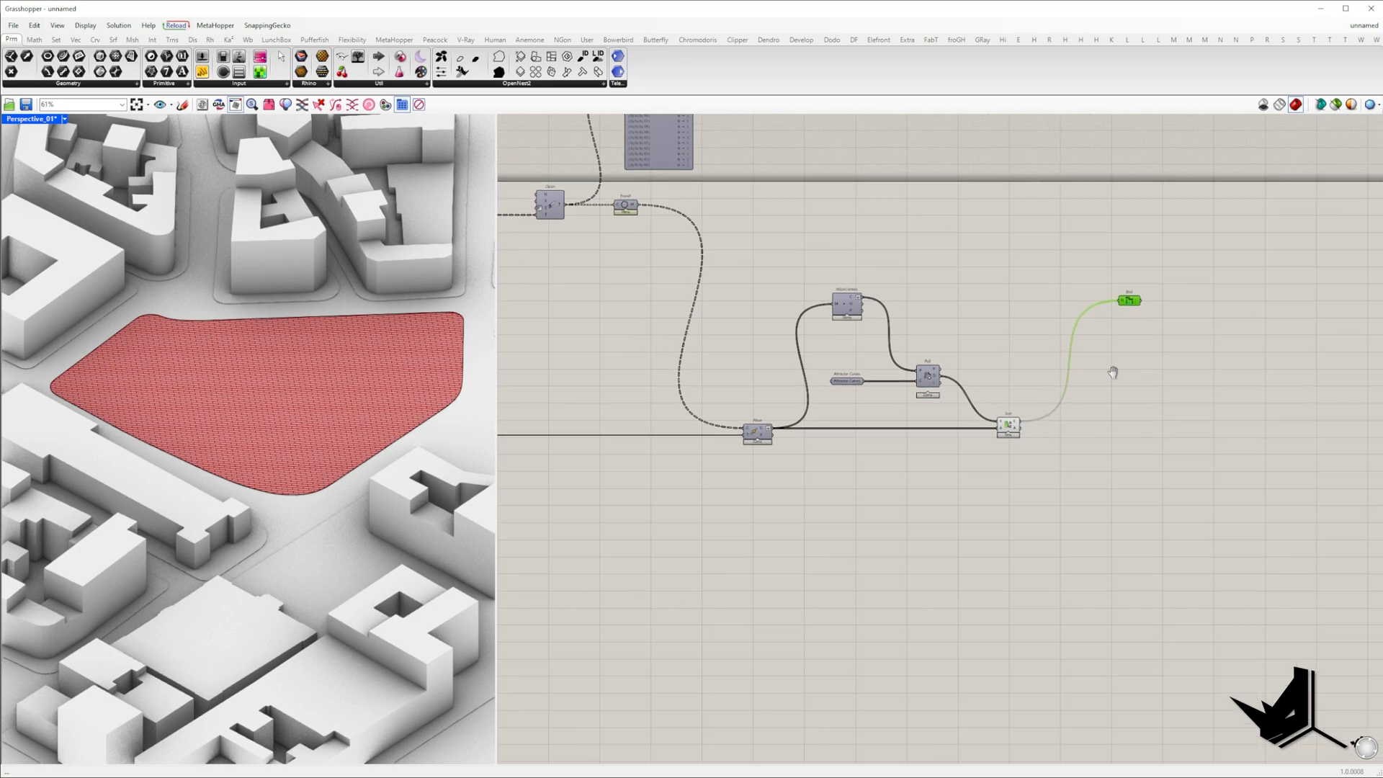
pyautogui.write('divide d')
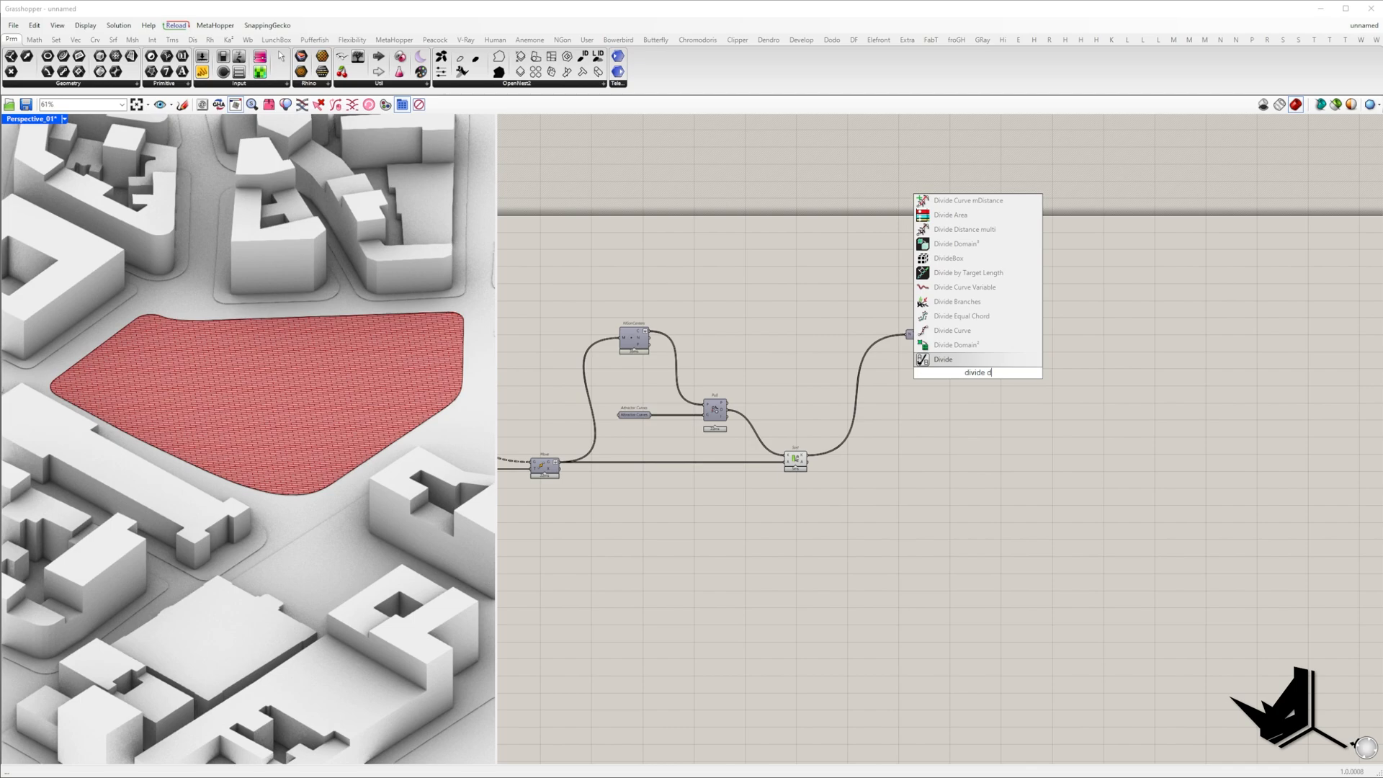
pyautogui.click(943, 358)
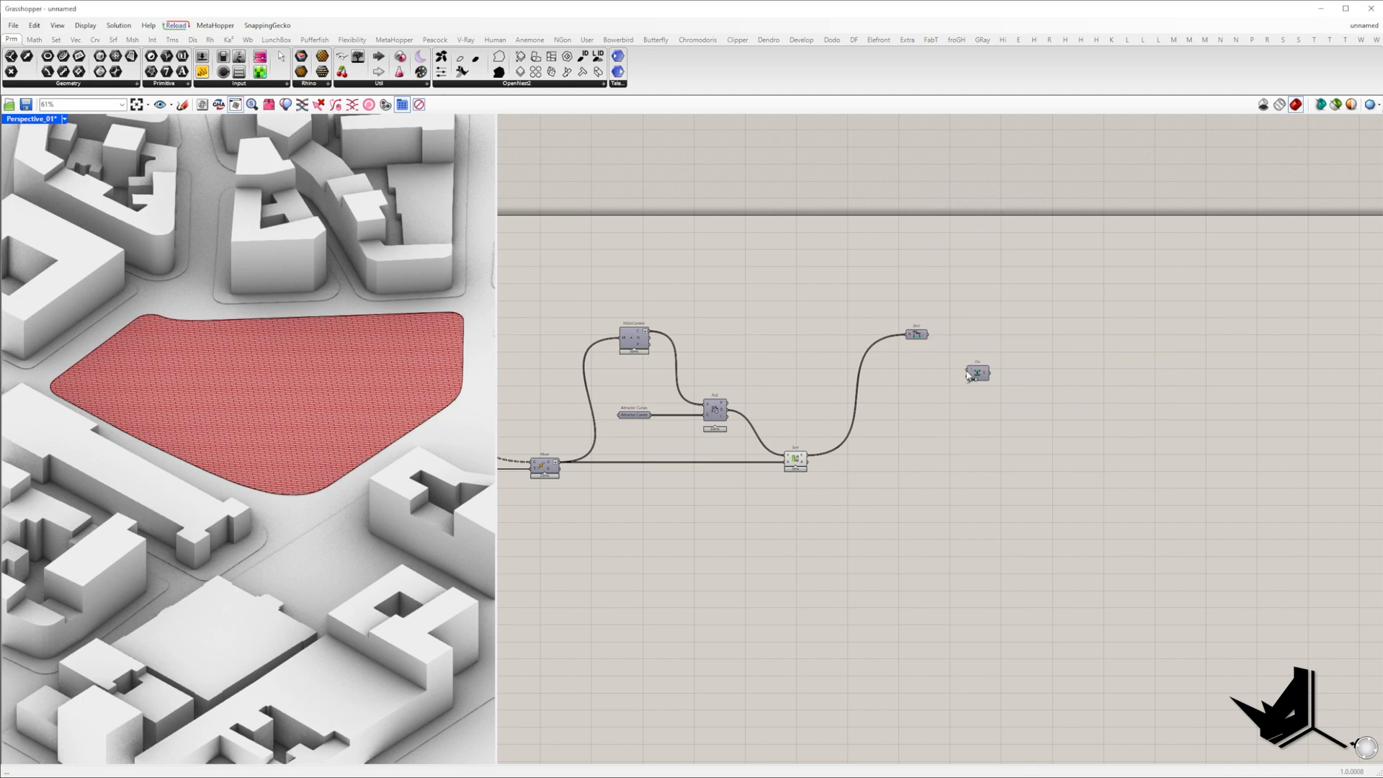
pyautogui.moveTo(977, 371); pyautogui.dragTo(1036, 337)
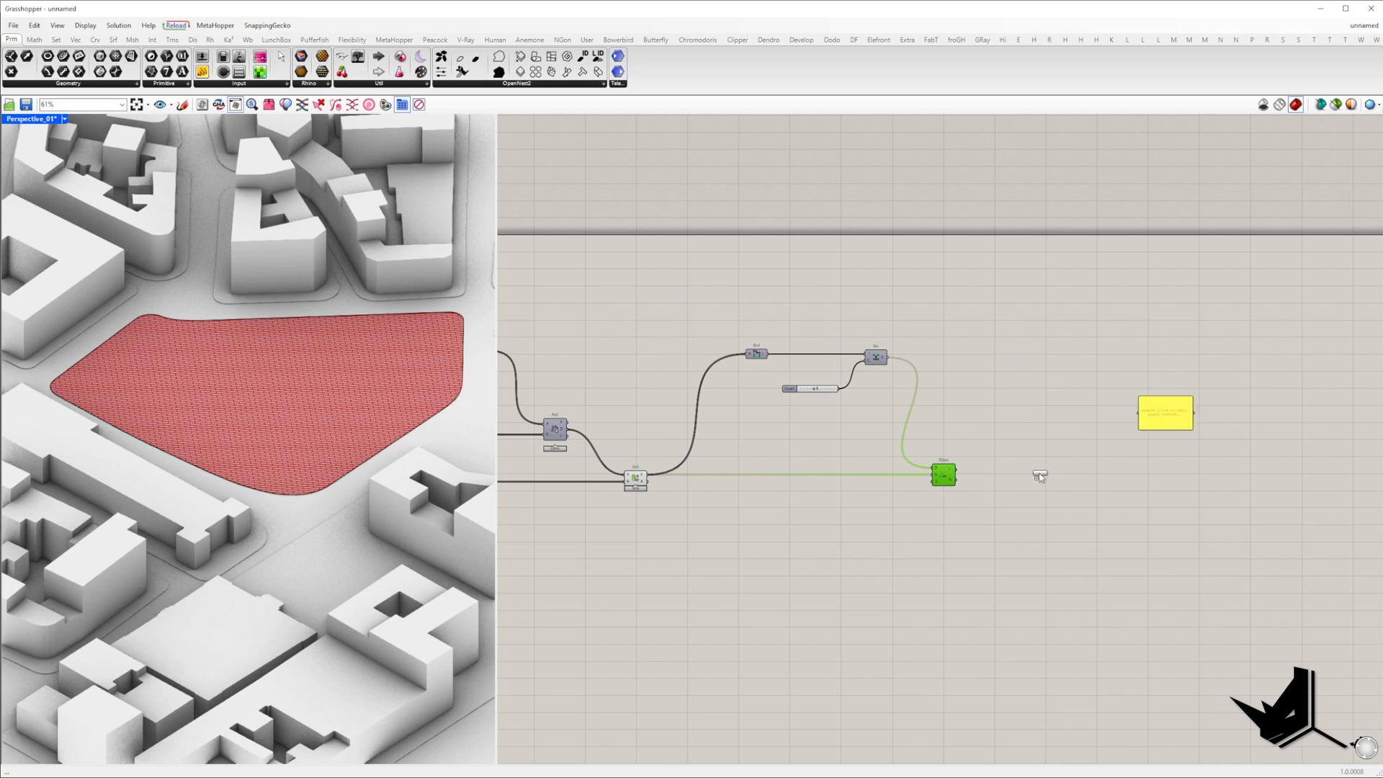
# List each panel's band index in an enlarged data Panel.
pyautogui.moveTo(956, 470); pyautogui.dragTo(1143, 415)
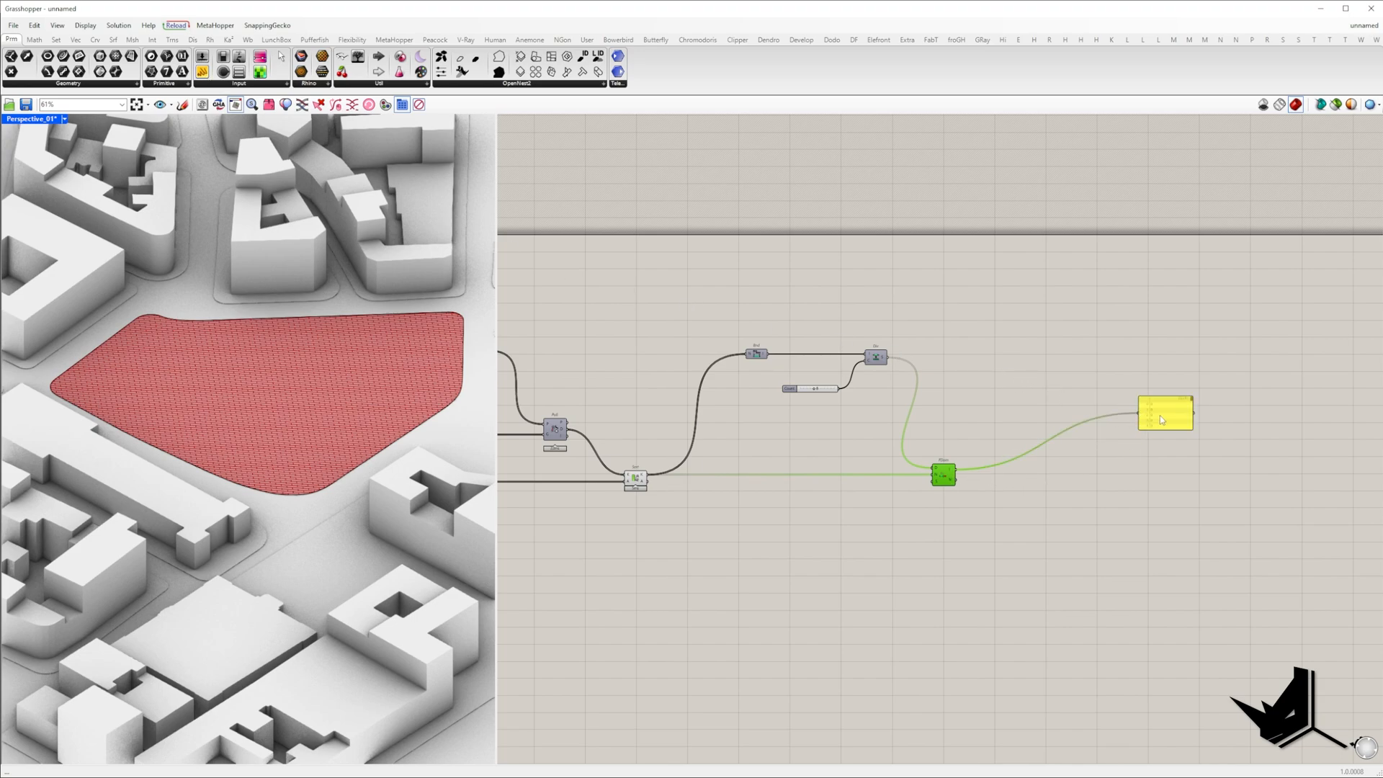
pyautogui.moveTo(1164, 415); pyautogui.dragTo(1059, 337)
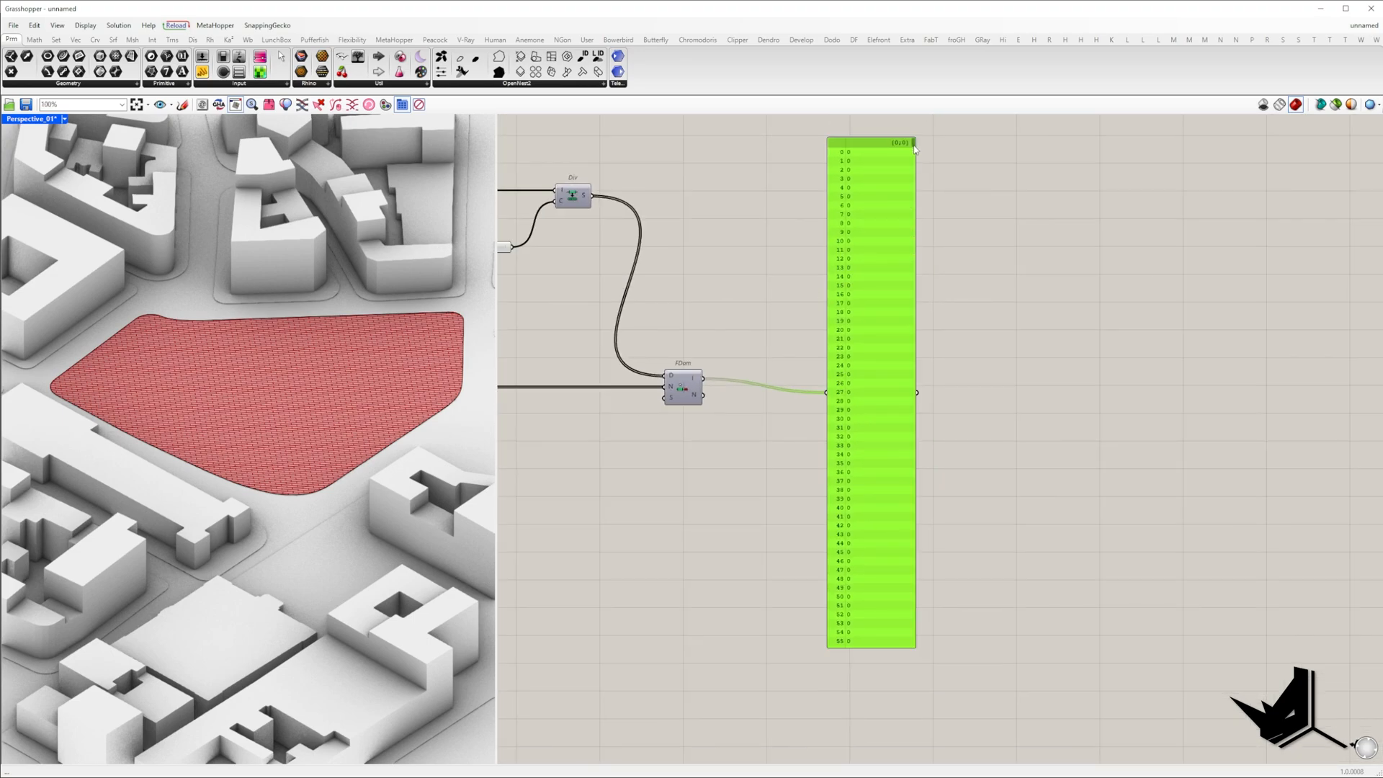
# Scroll through the panel's band-index list for the thousand-plus panels.
pyautogui.scroll(-3)
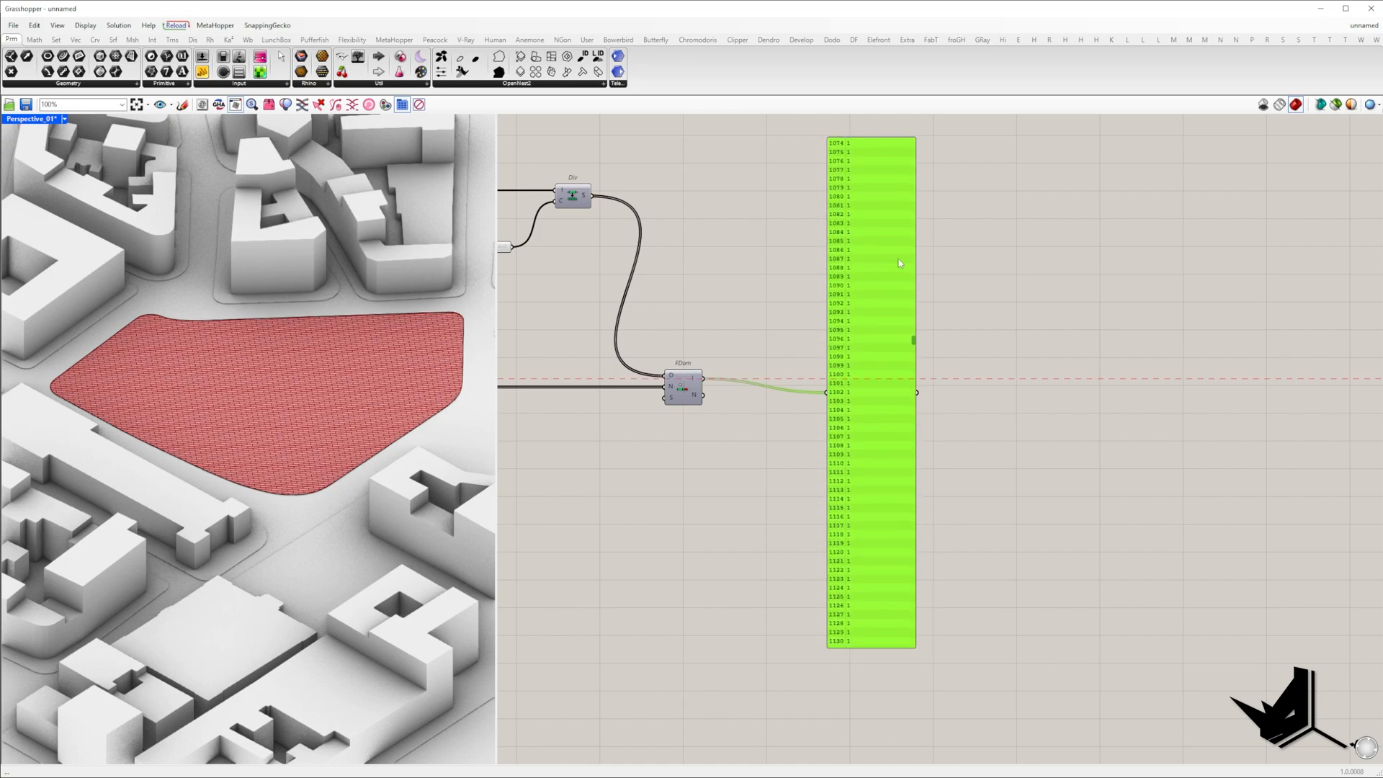
pyautogui.scroll(-3)
pyautogui.write('member')
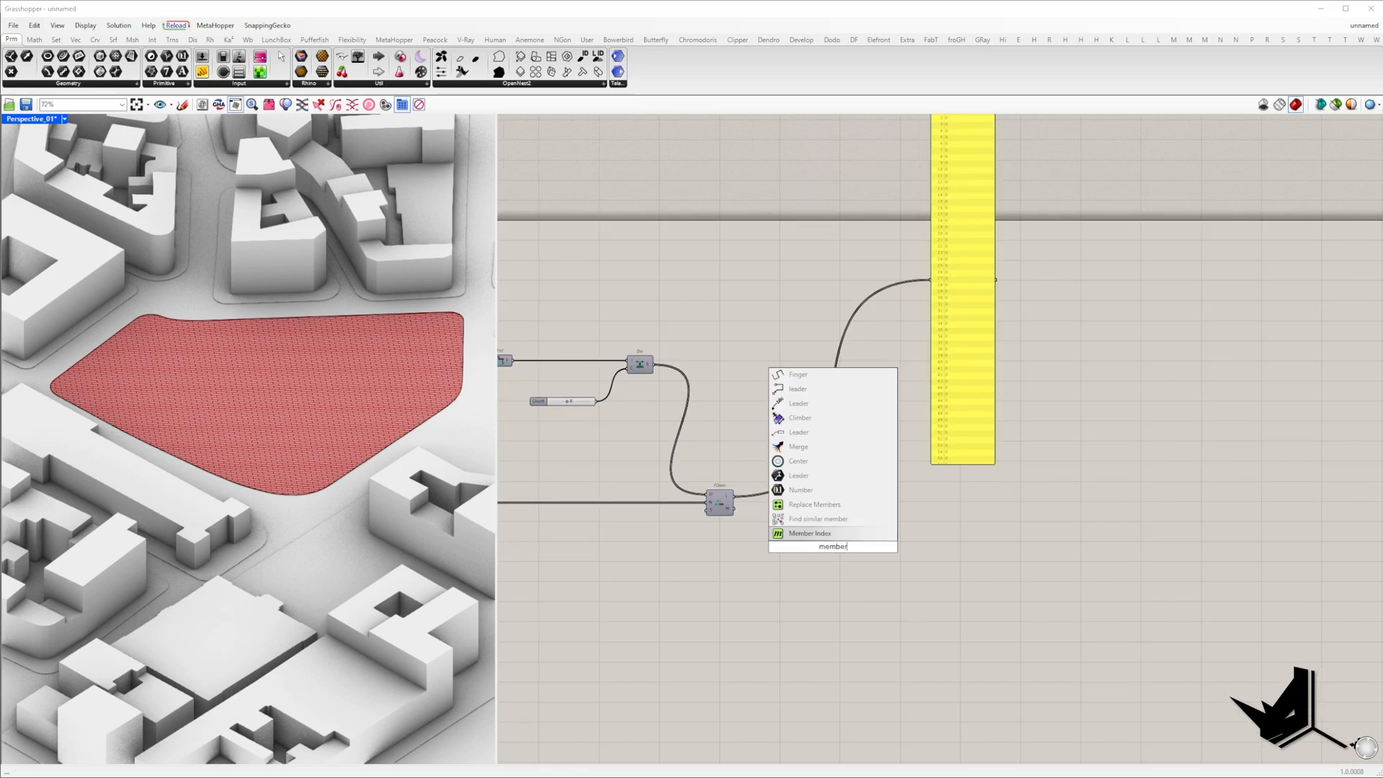
# Group the panels by band with Member Index fed from the Find Domain indices.
pyautogui.click(808, 533)
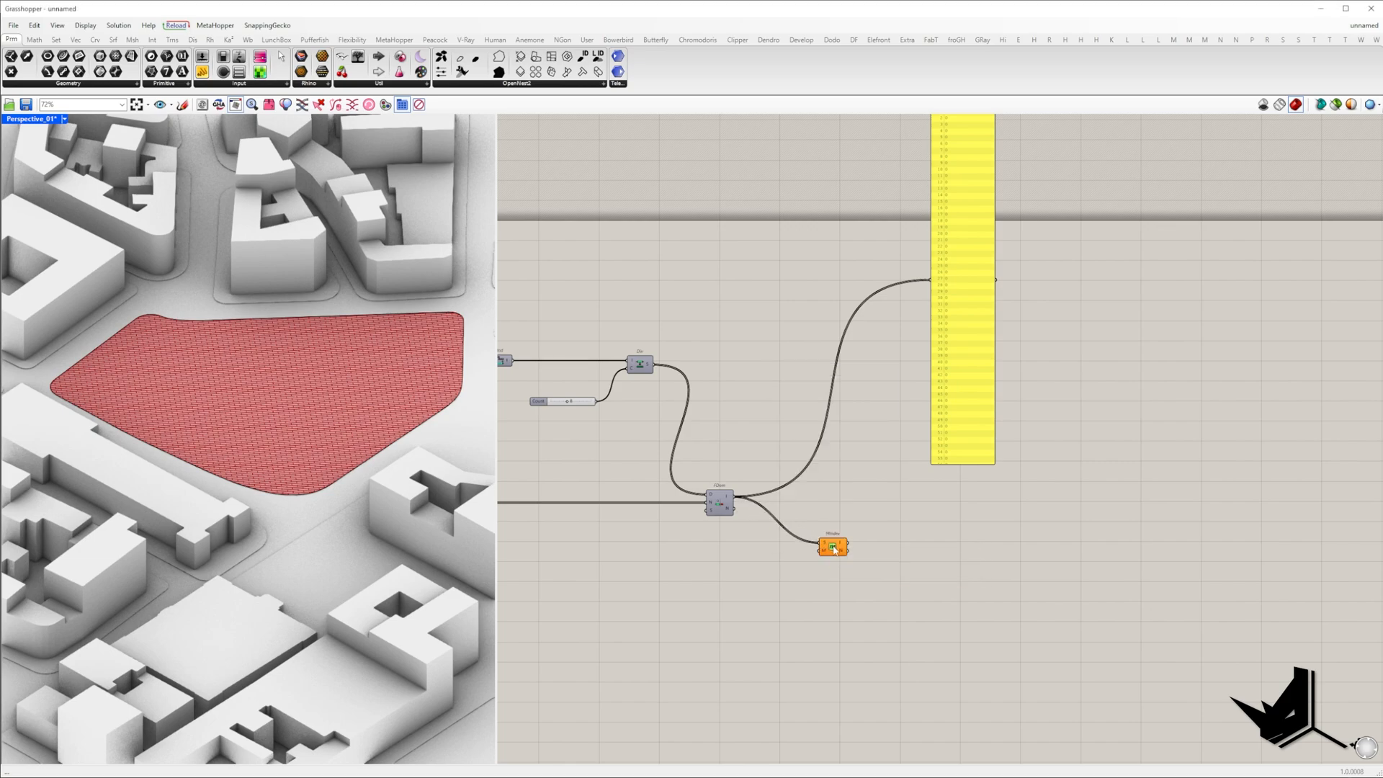
pyautogui.moveTo(831, 545); pyautogui.dragTo(1068, 500)
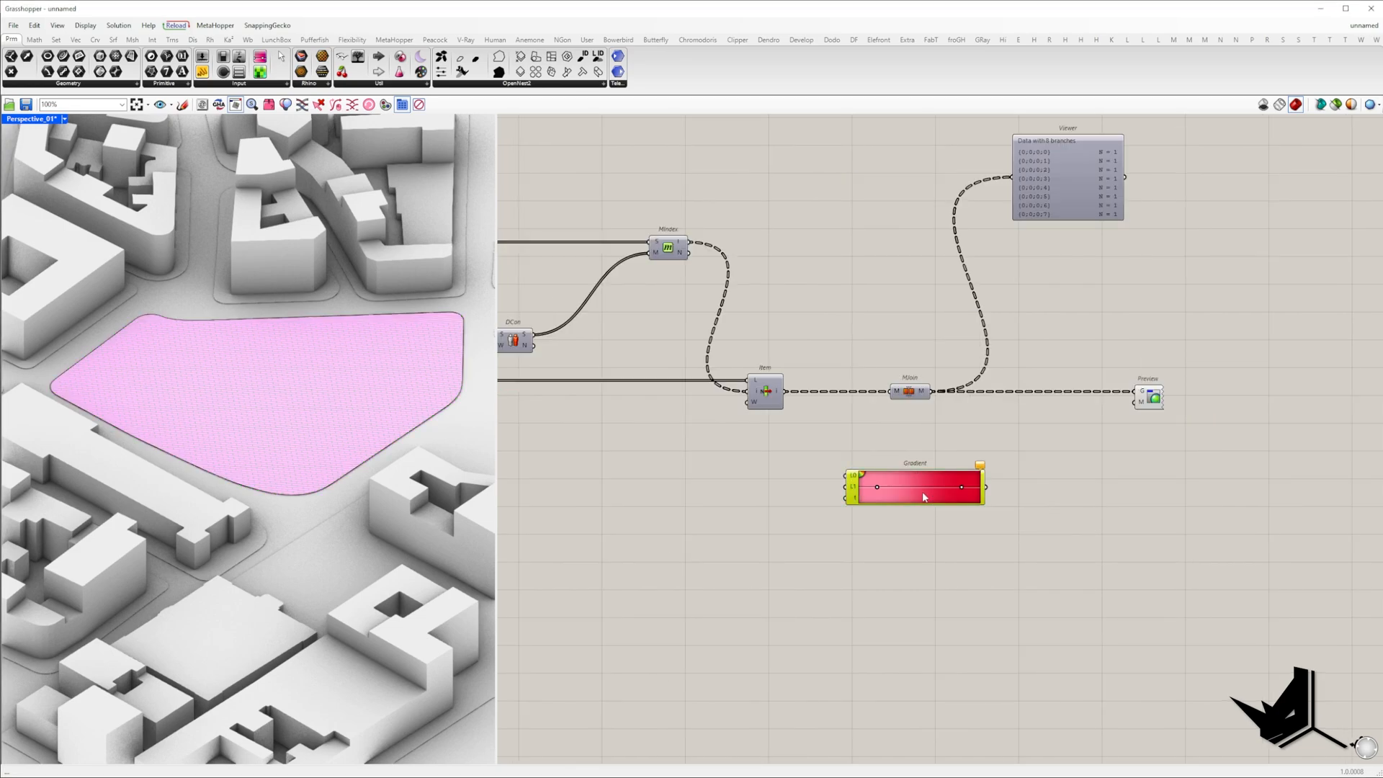
# Give the Gradient a spectrum preset and graft the colours into the Custom Preview material.
pyautogui.rightClick(915, 487)
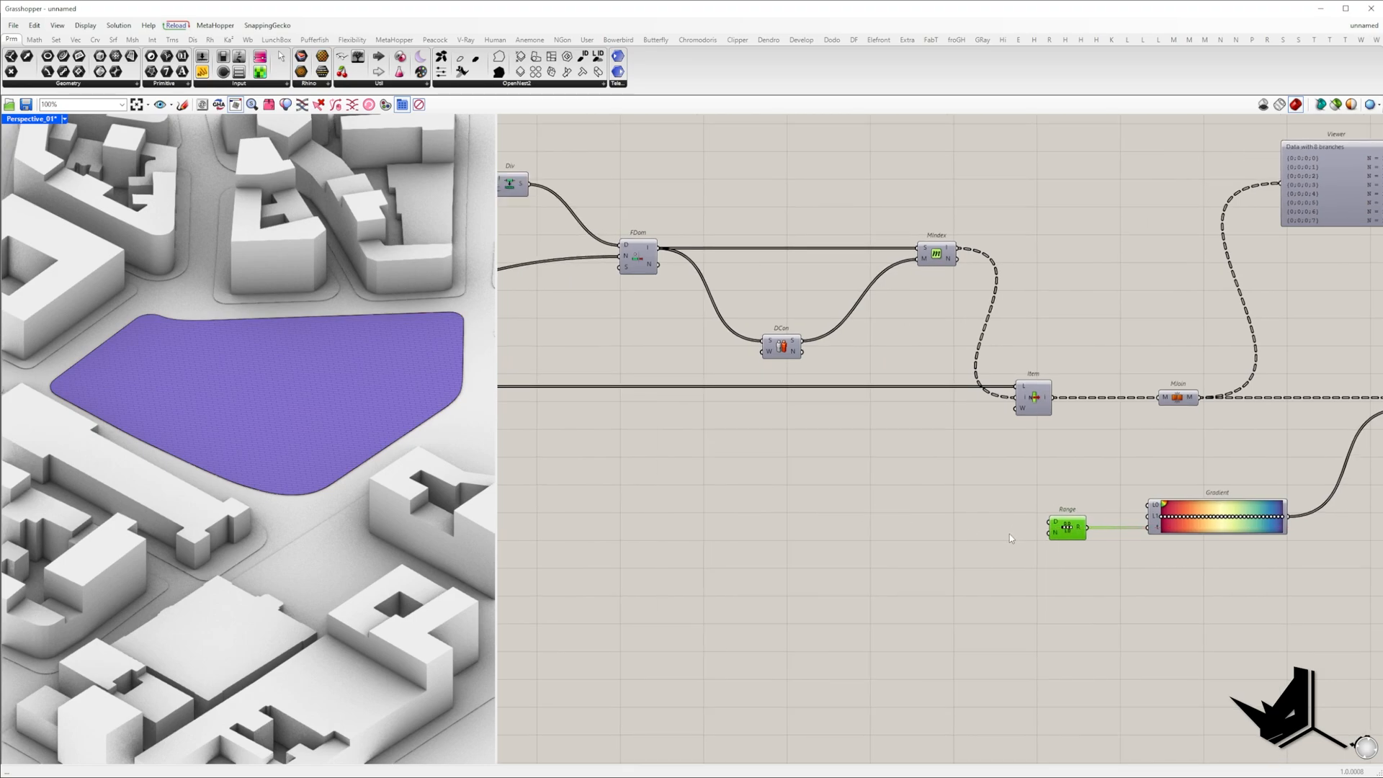
pyautogui.moveTo(979, 517)
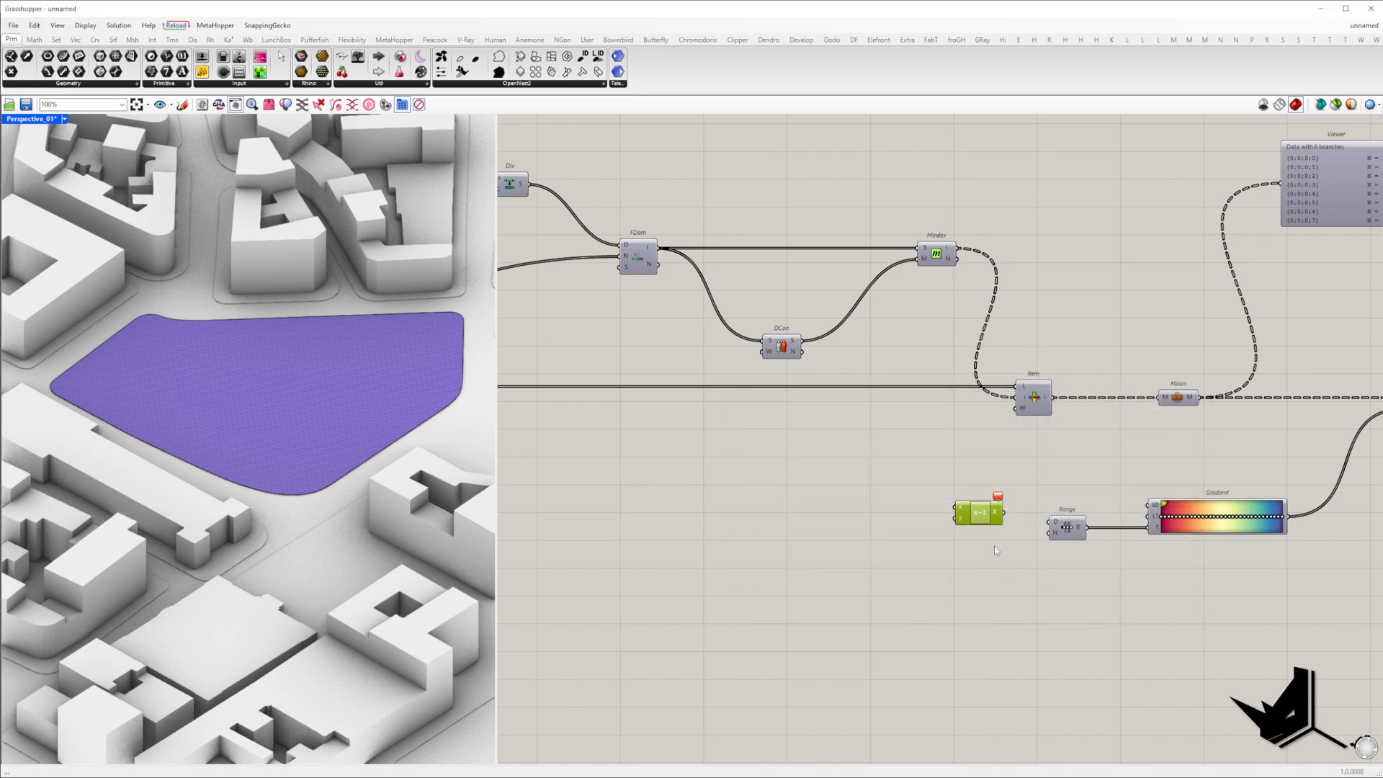
pyautogui.scroll(-3)
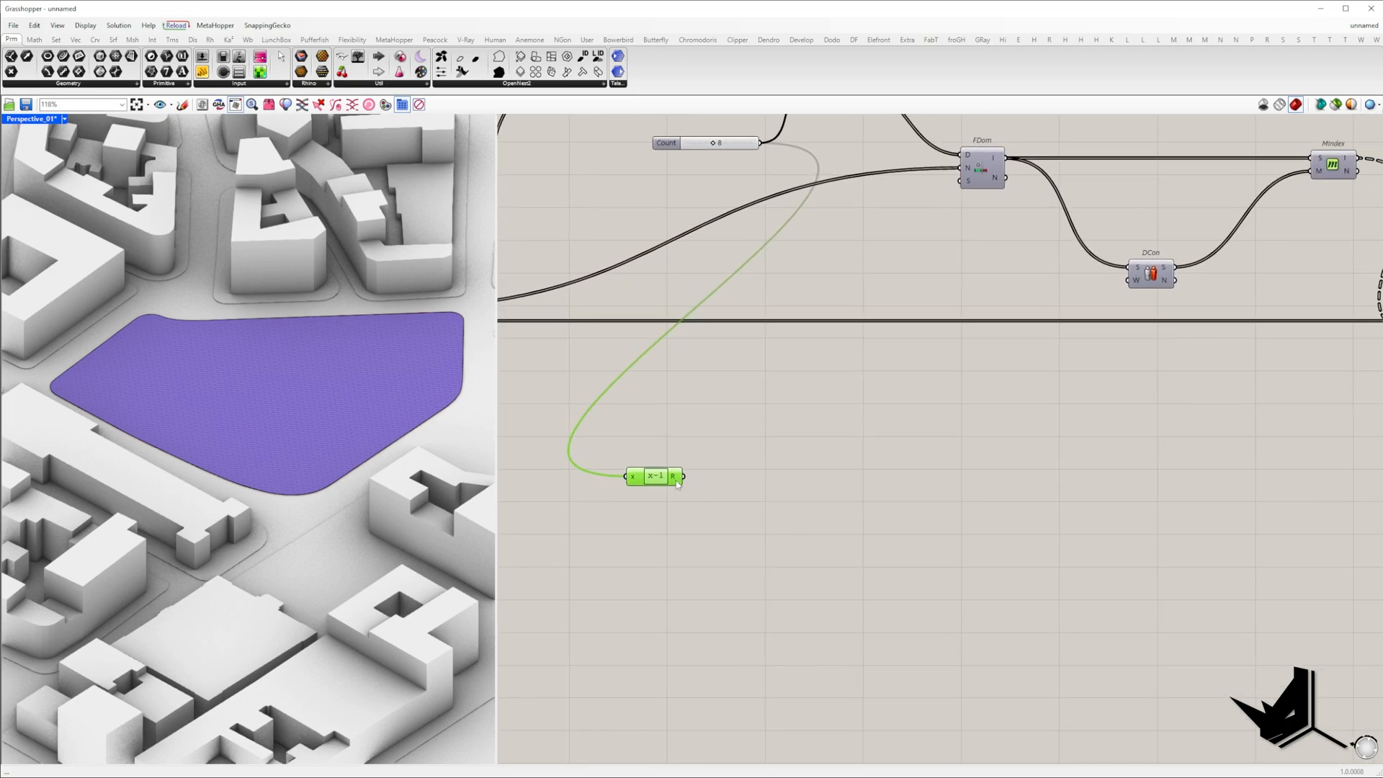
pyautogui.scroll(-3)
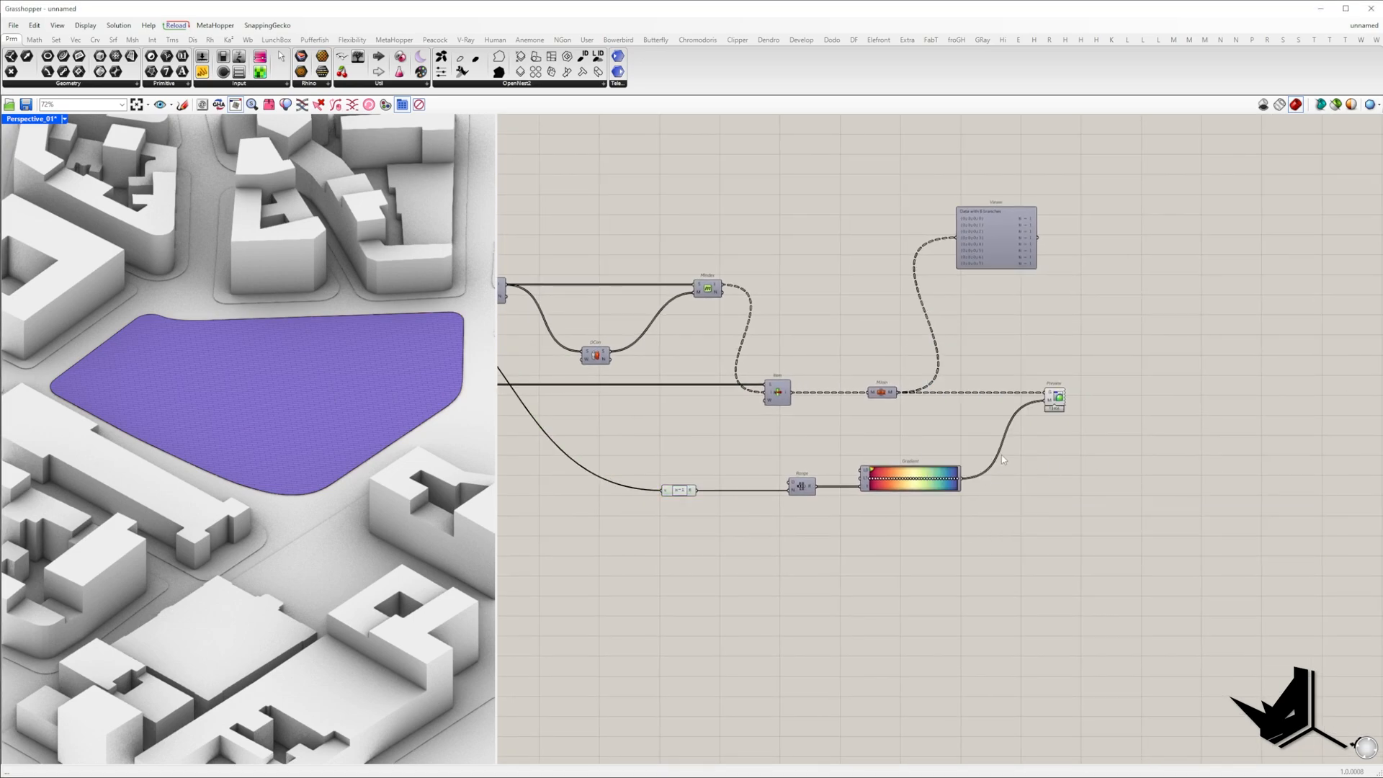
pyautogui.rightClick(1056, 395)
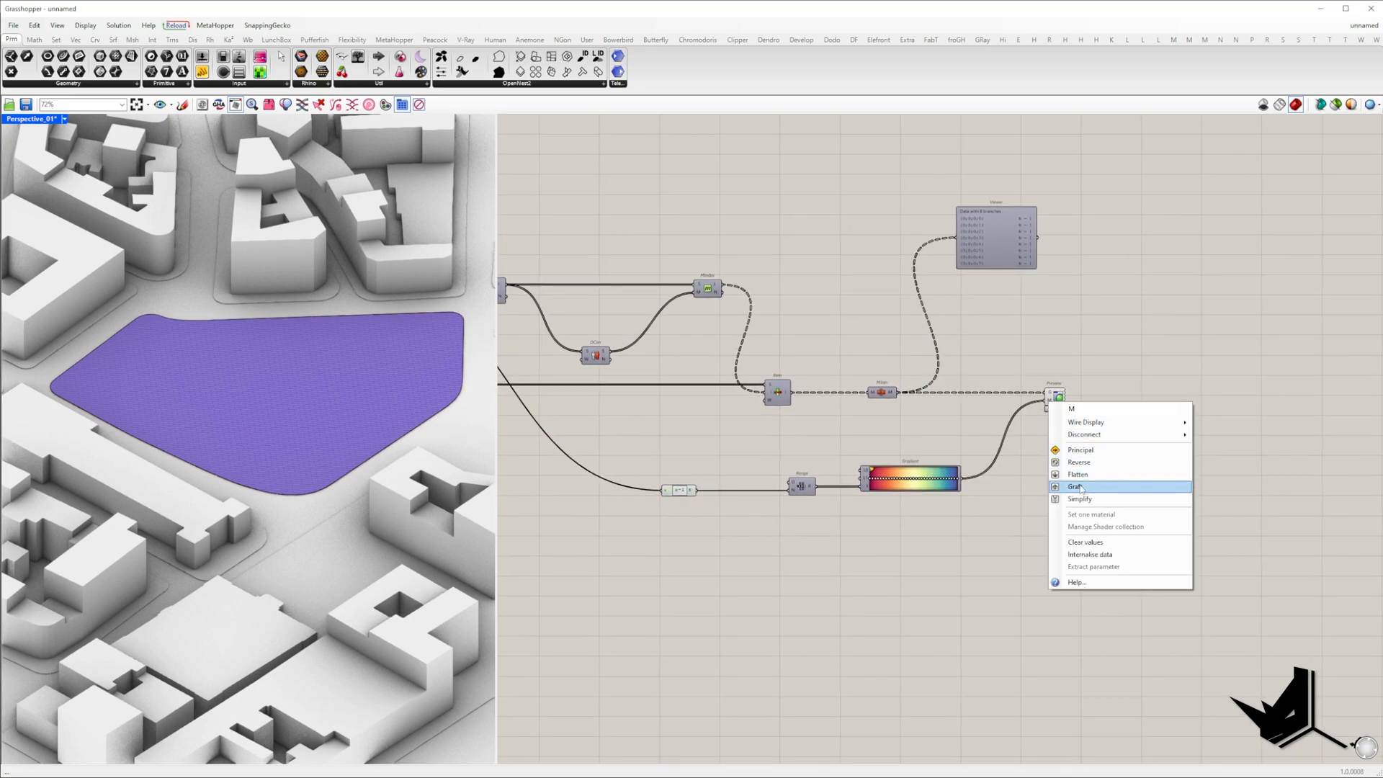
pyautogui.click(1078, 487)
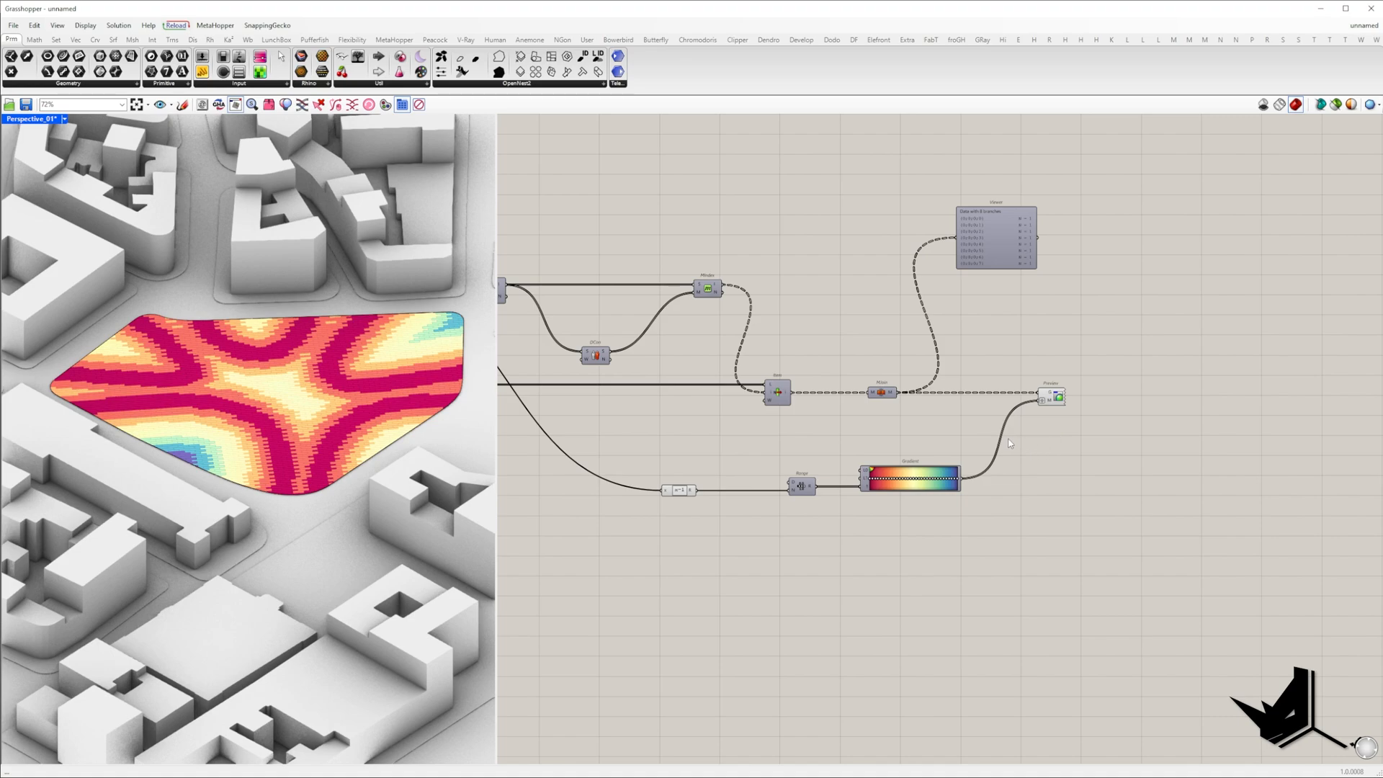
# Remap the distances to 0 to 1 and route them through a Graph Mapper with a chosen curve type.
pyautogui.scroll(-3)
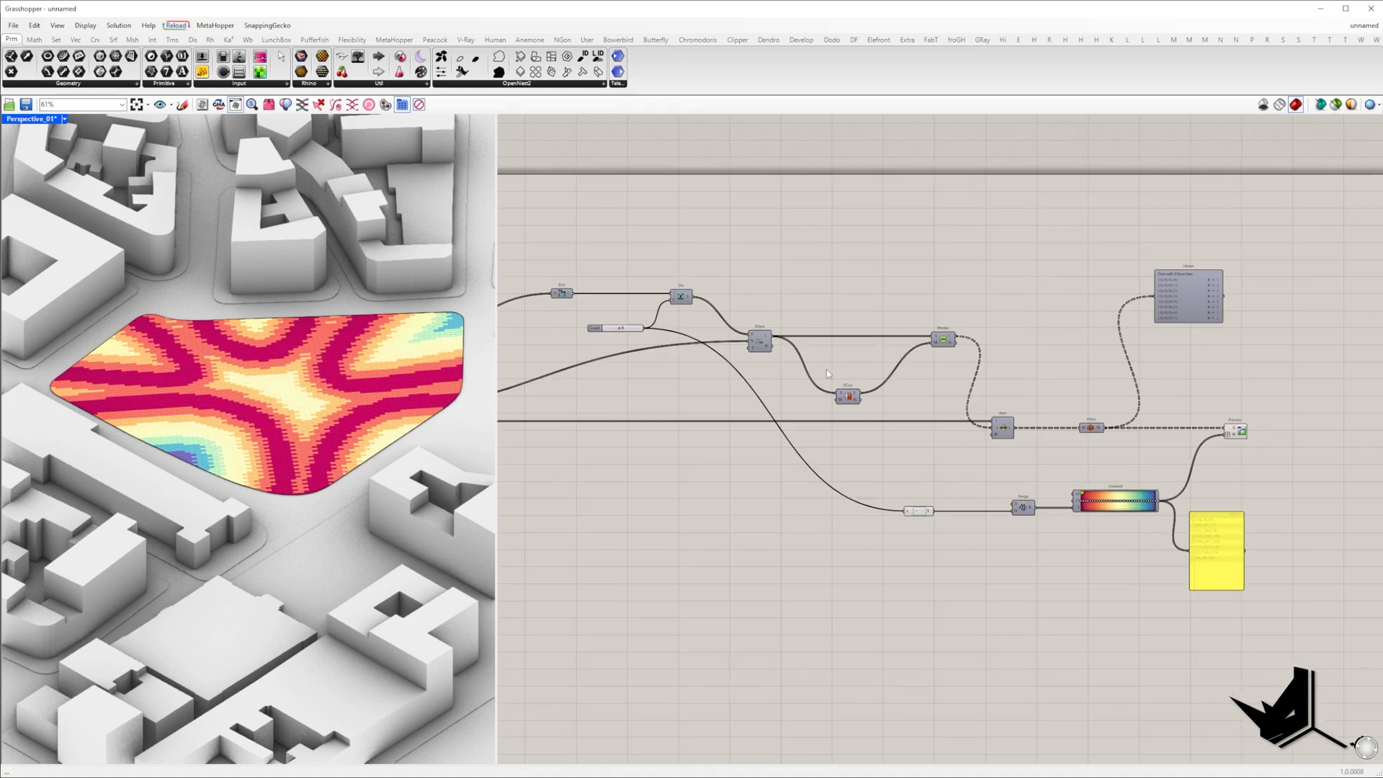
pyautogui.write('rema')
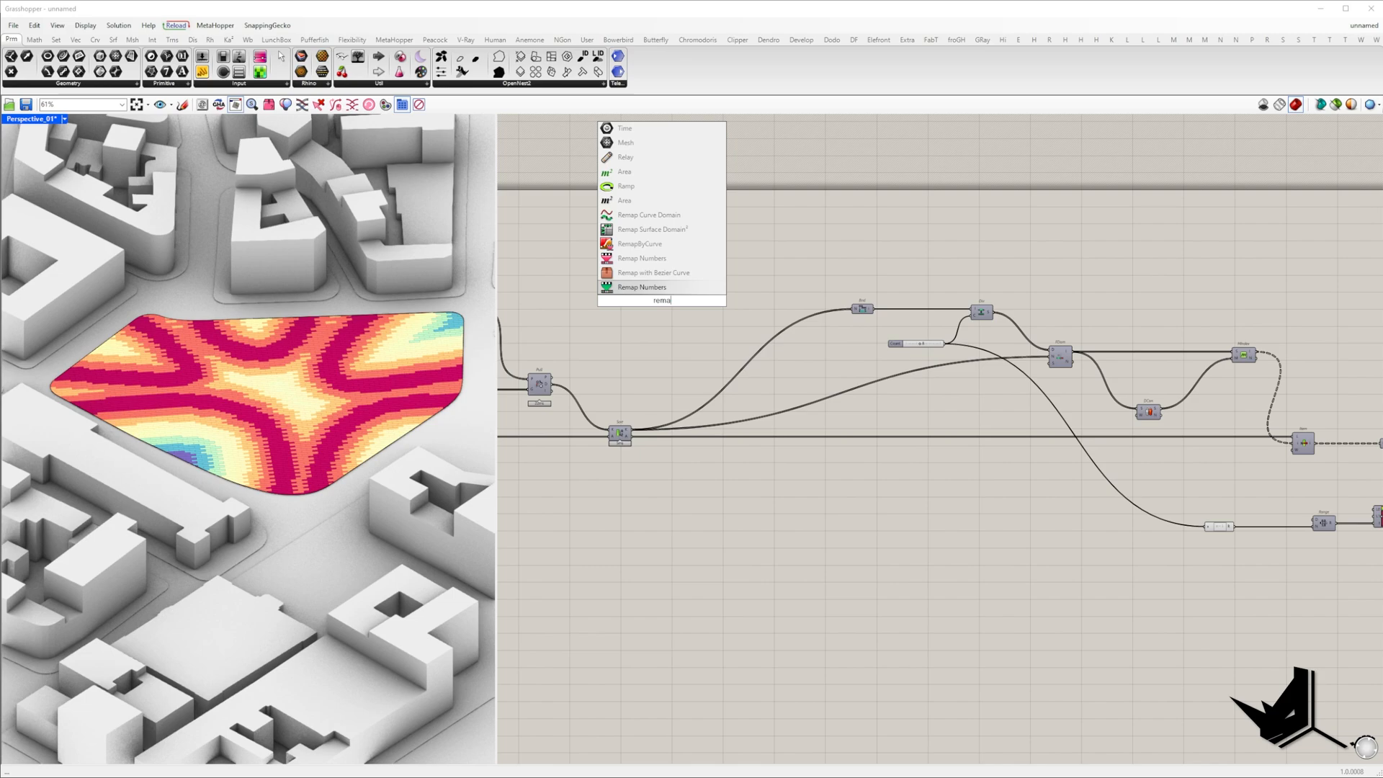
pyautogui.click(643, 286)
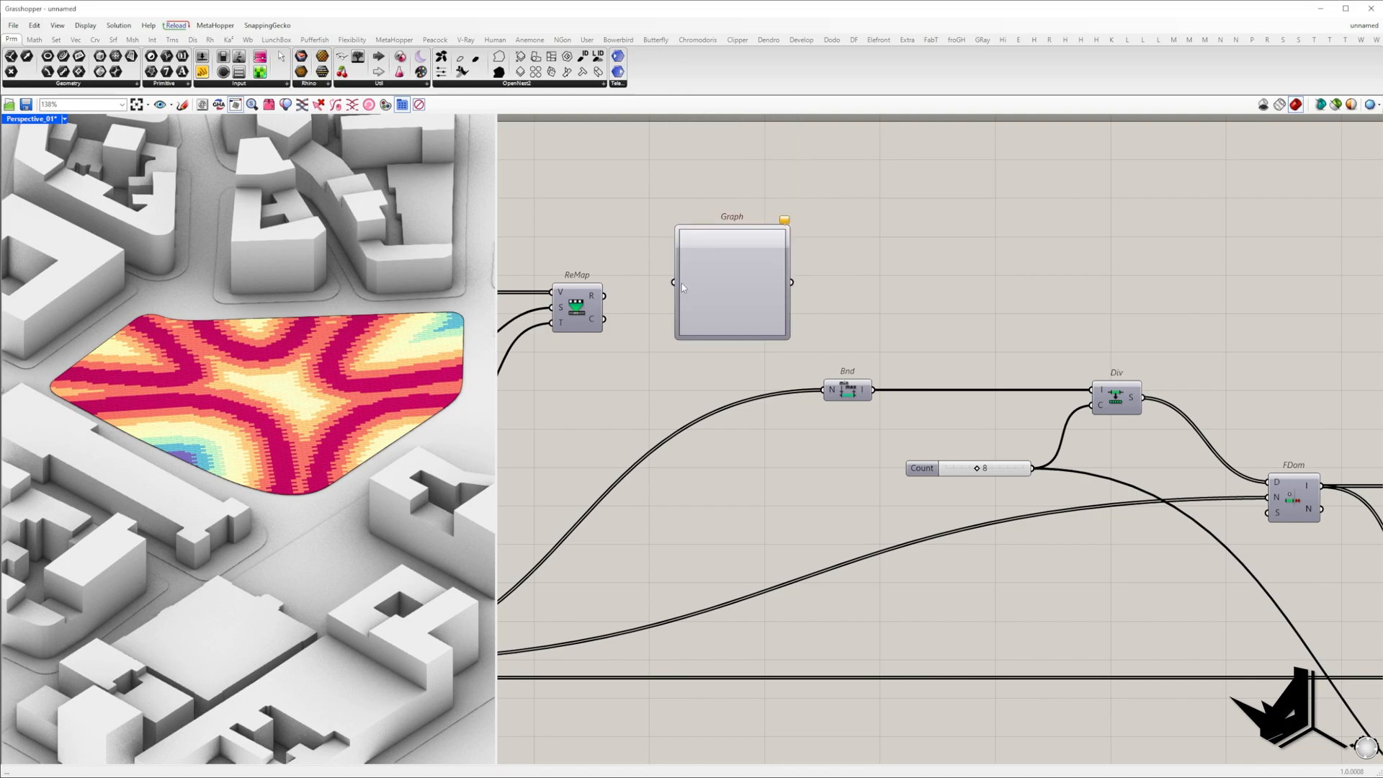
pyautogui.rightClick(731, 283)
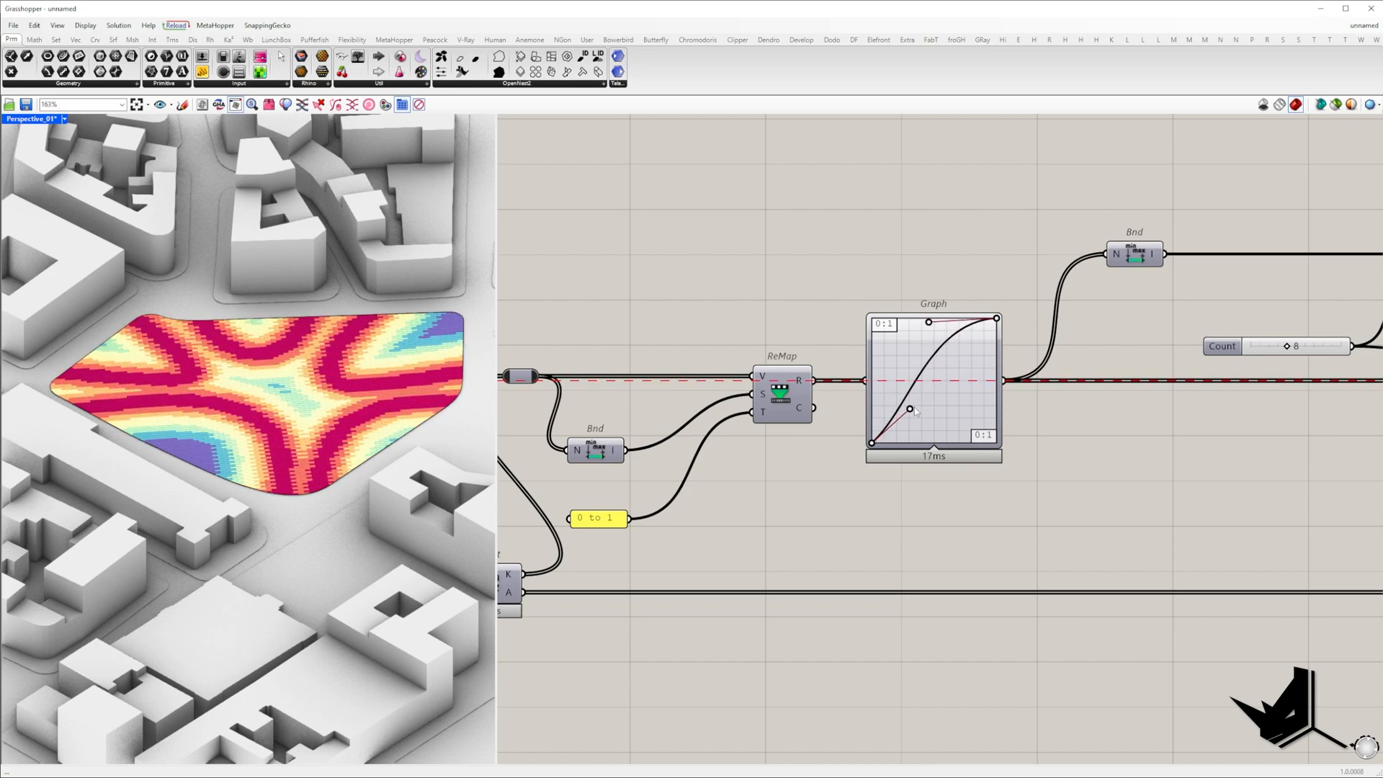
# Add a Jitter after Find Domain with a 0.1 slider on its jitter input.
pyautogui.scroll(-3)
pyautogui.write('ji')
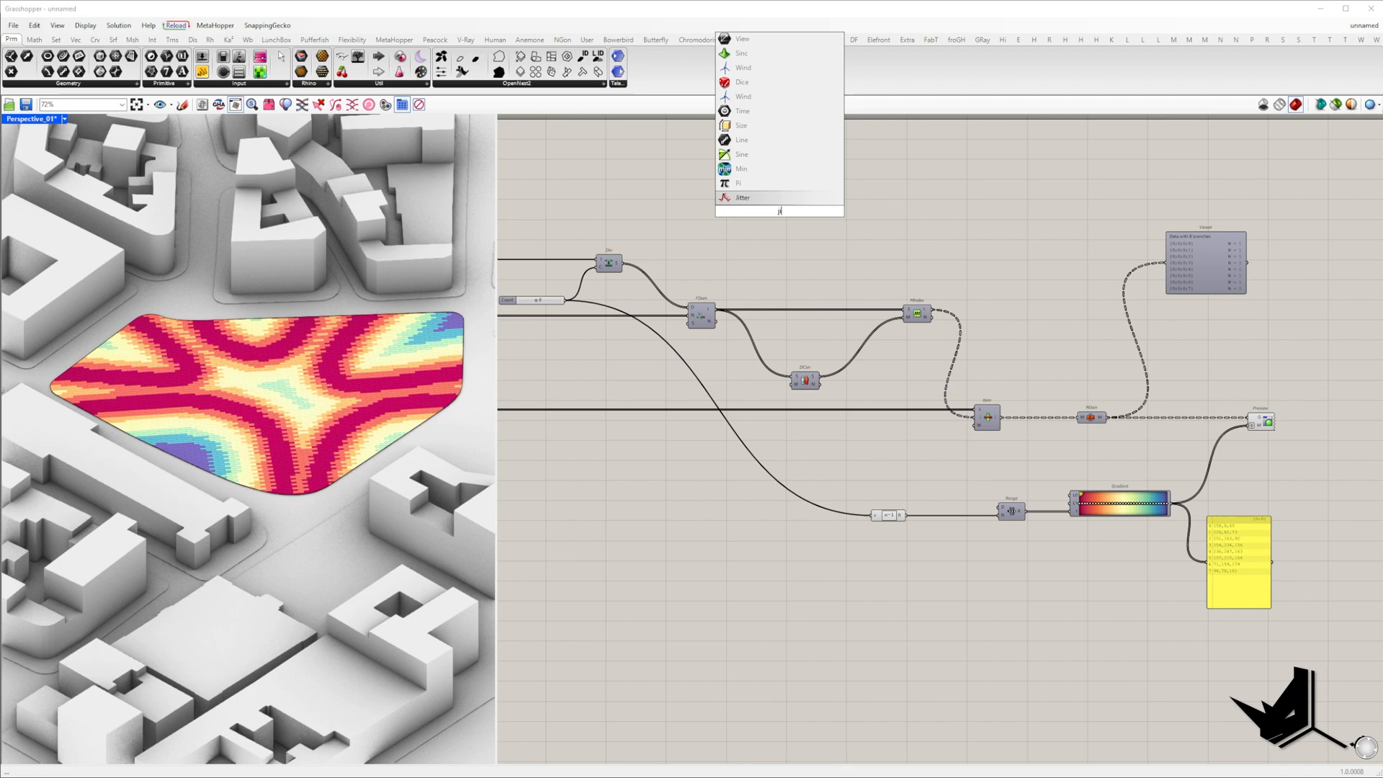
pyautogui.click(742, 198)
pyautogui.write('0<')
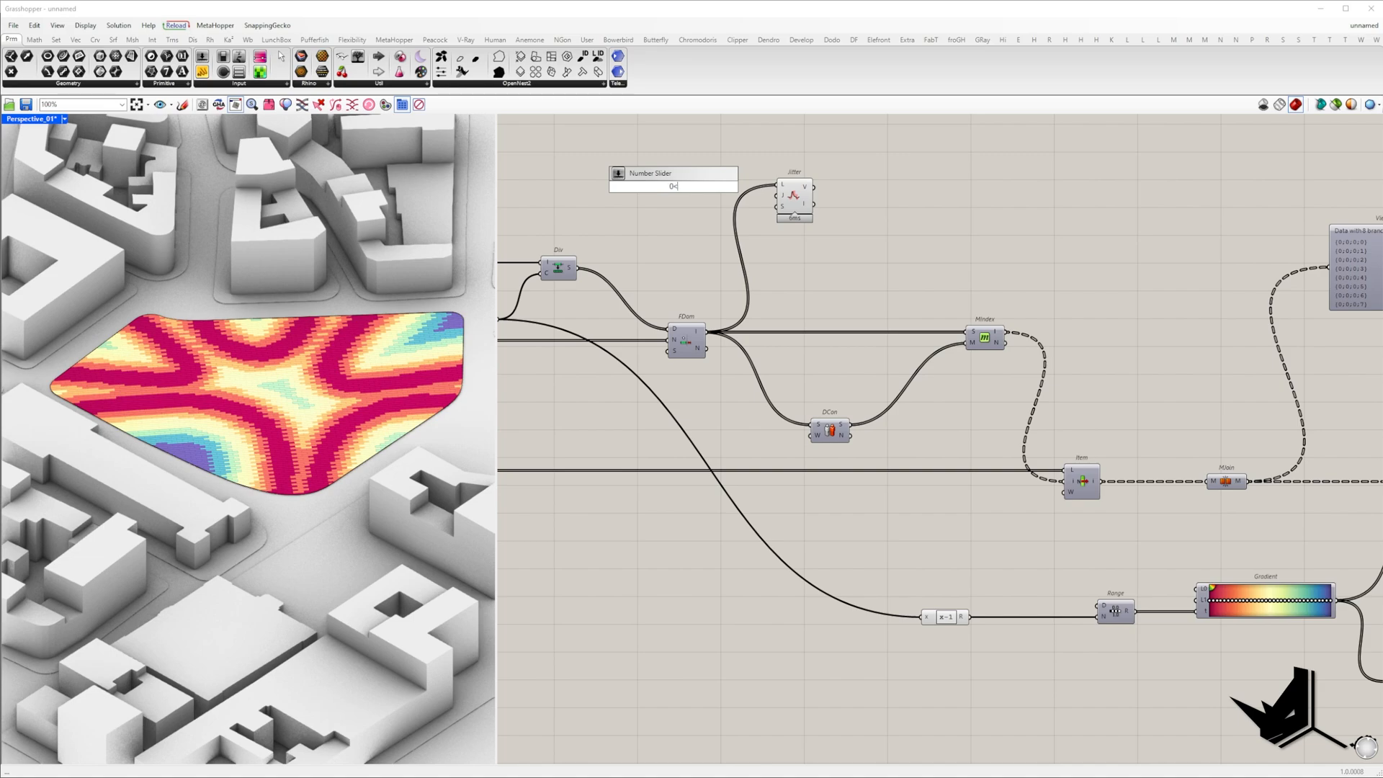
pyautogui.write('0.1')
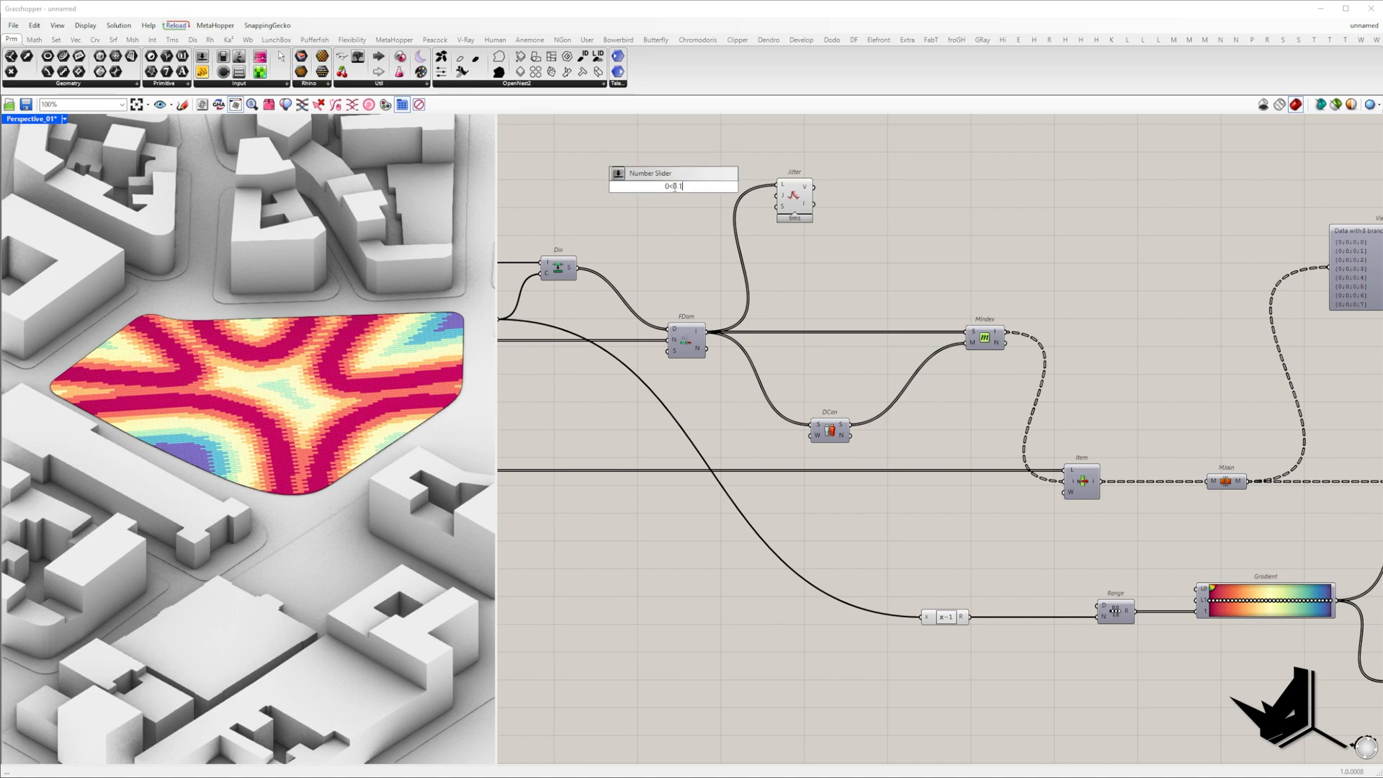